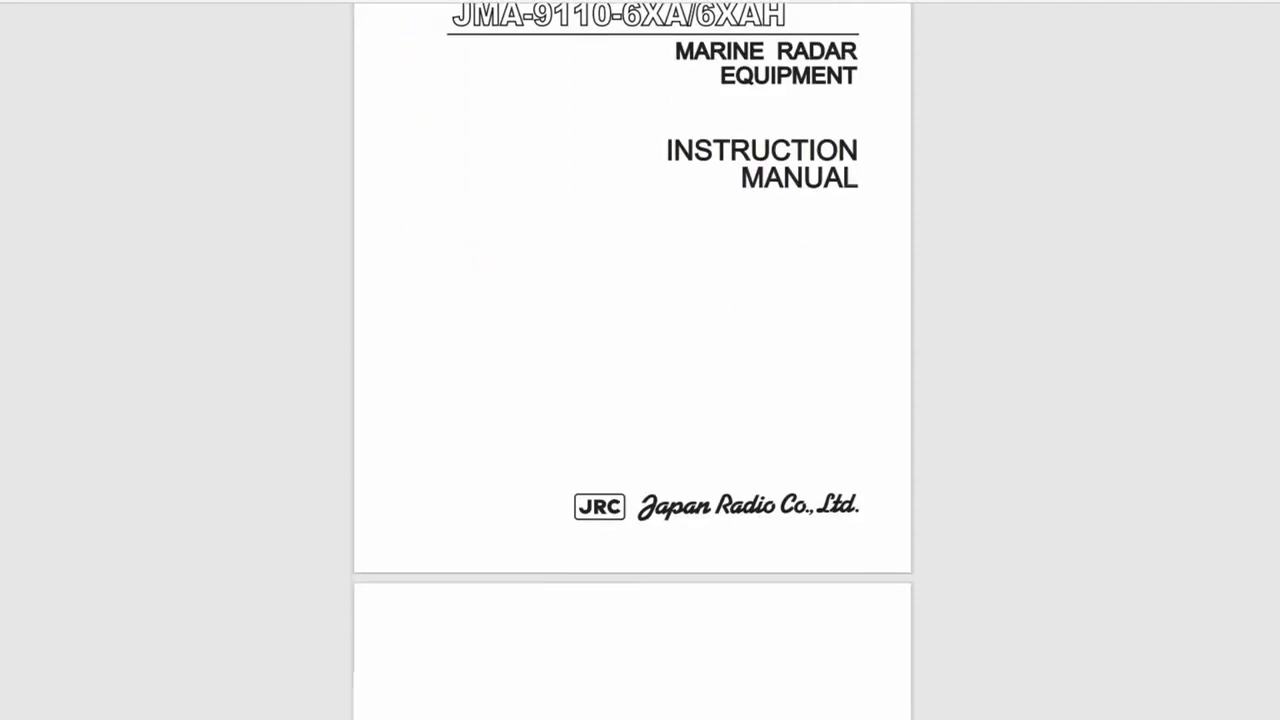
Scroll from the manual's cover page past the high-voltage precautions to the Preface
{"action": "scroll", "scroll_direction": "down", "scroll_amount": 3}
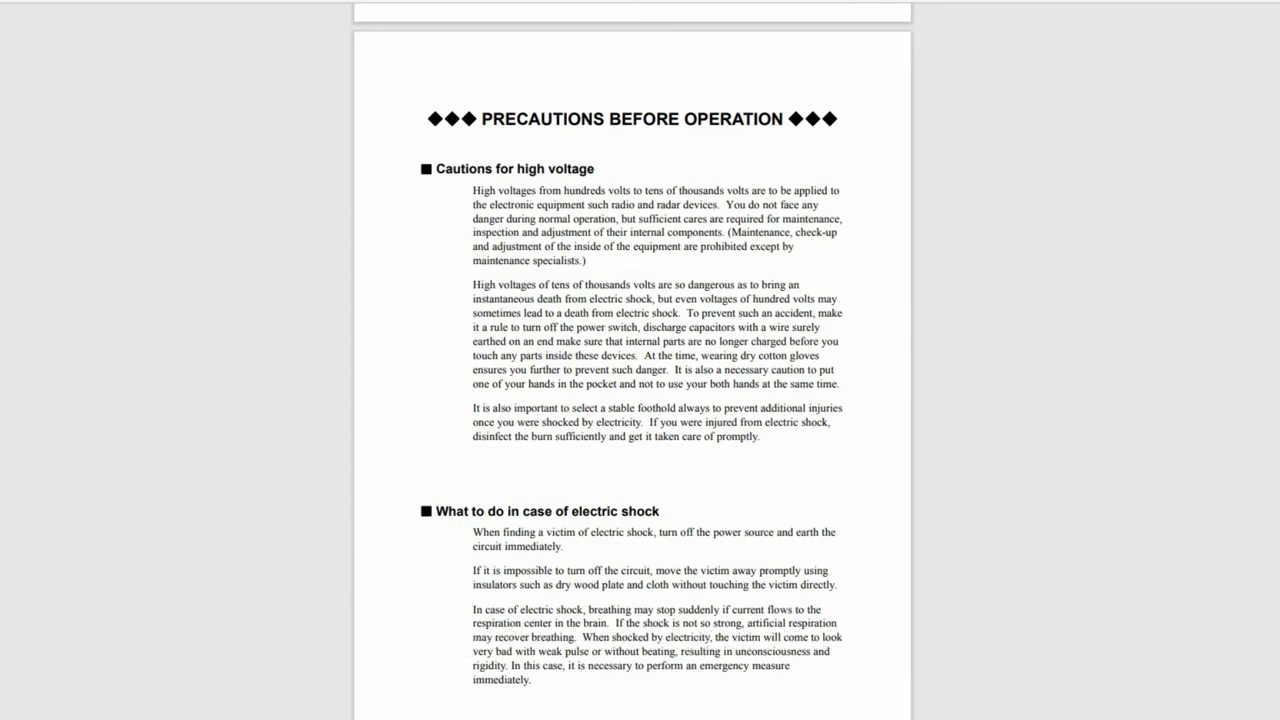
{"action": "scroll", "scroll_direction": "down", "scroll_amount": 3}
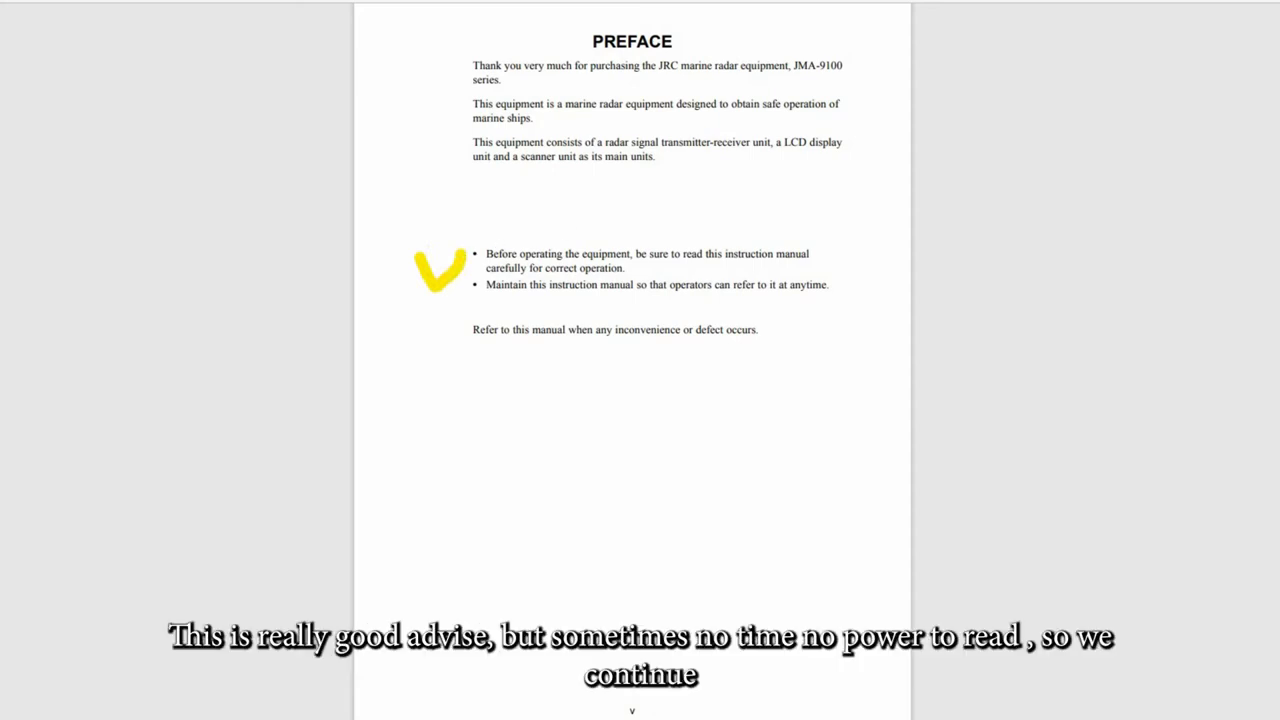
{"action": "scroll", "scroll_direction": "down", "scroll_amount": 3}
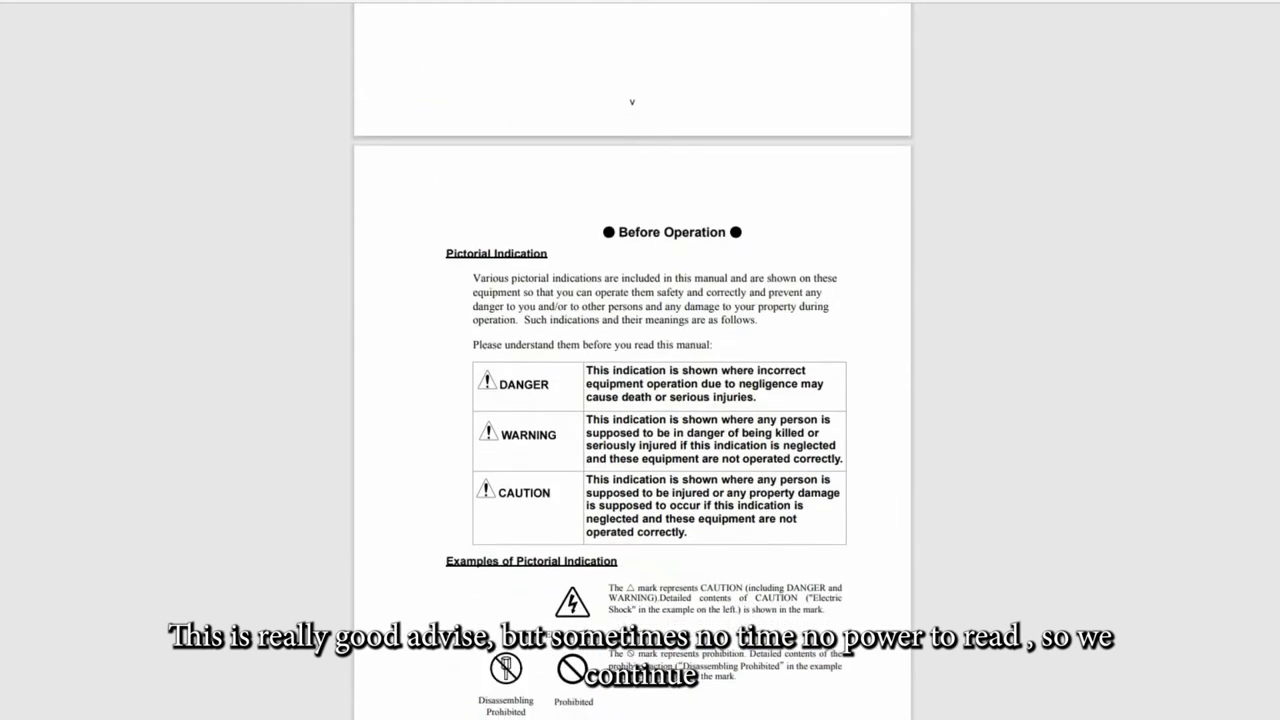
Scroll through Before Operation and the danger, warning and caution pages to the NQE-3167 label drawing
{"action": "scroll", "scroll_direction": "down", "scroll_amount": 3}
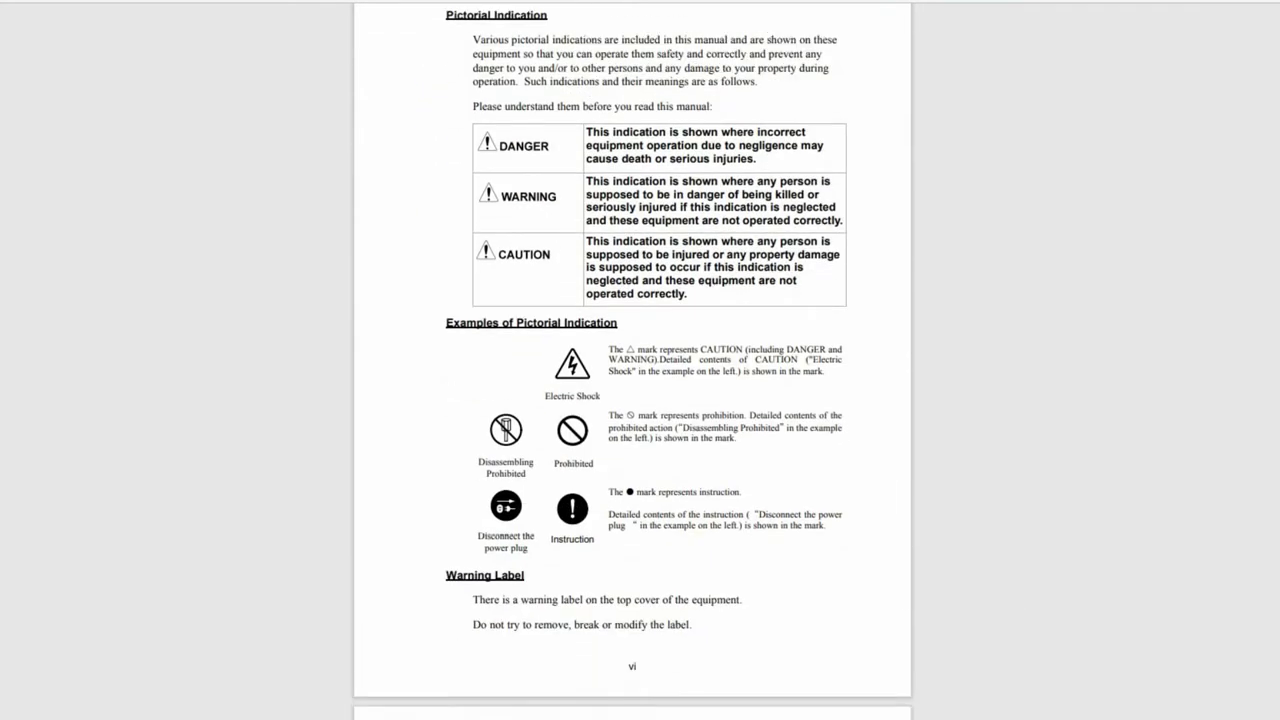
{"action": "scroll", "scroll_direction": "down", "scroll_amount": 3}
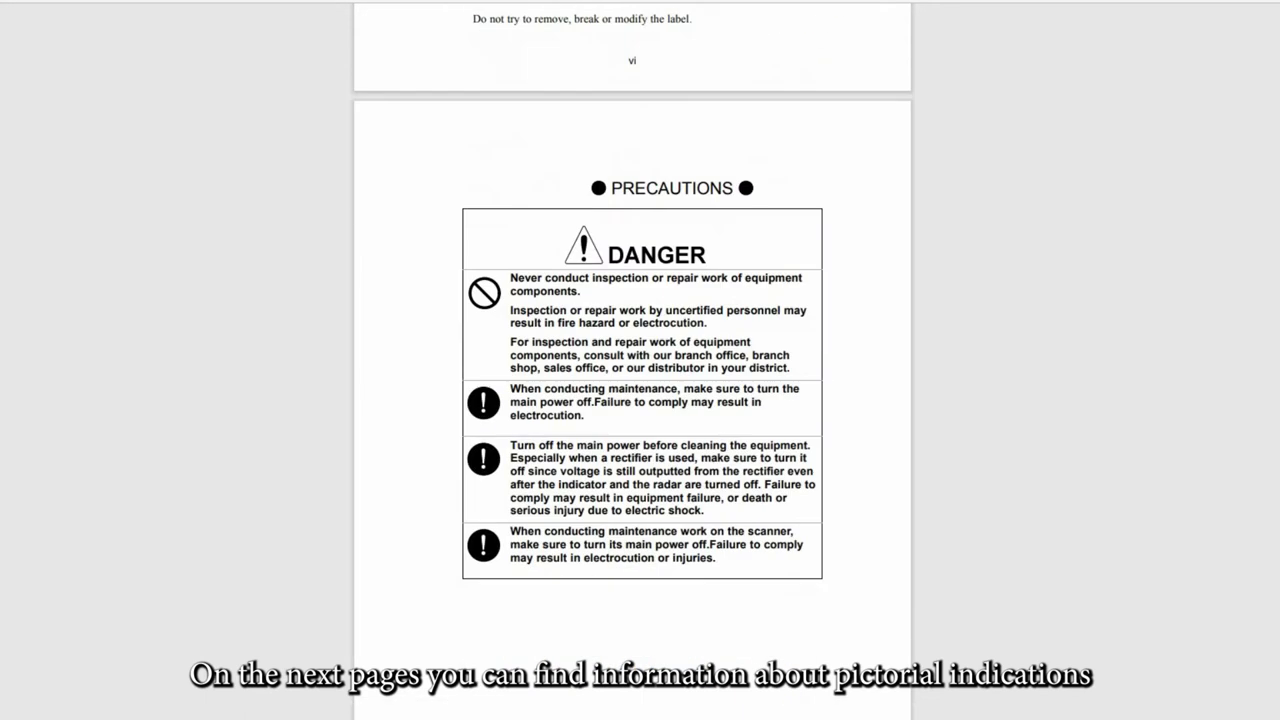
{"action": "scroll", "scroll_direction": "up", "scroll_amount": 3}
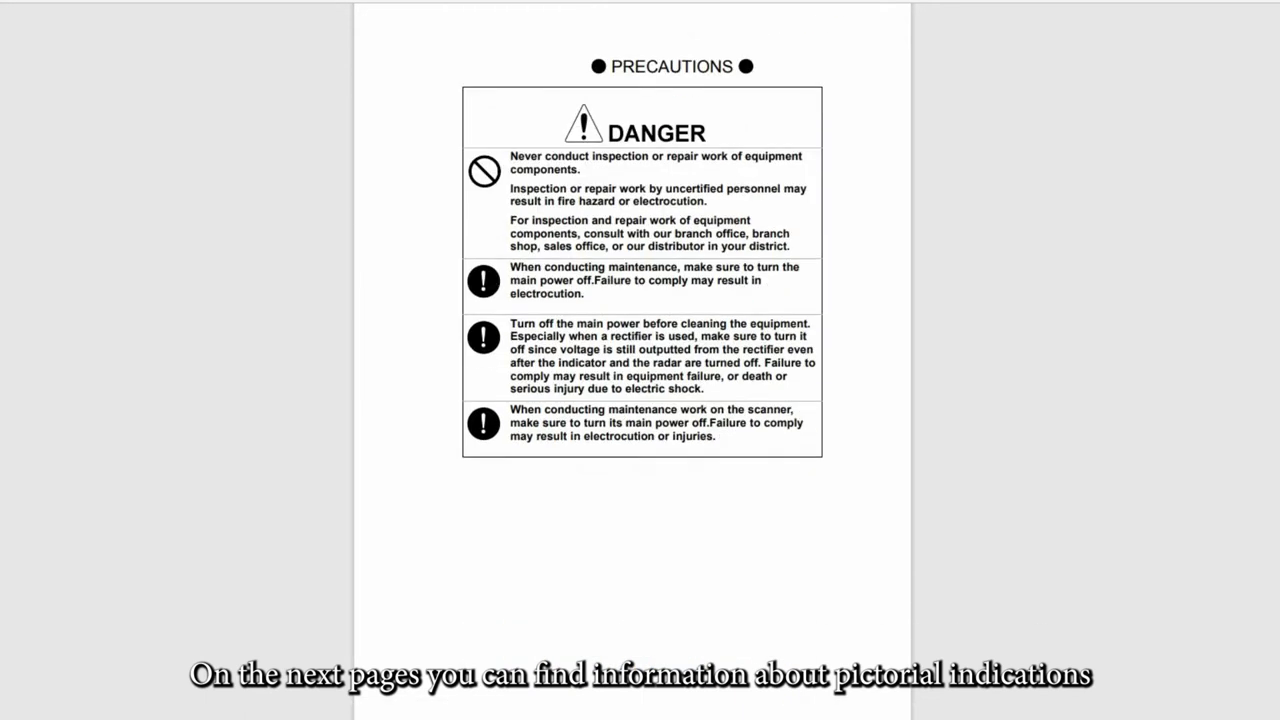
{"action": "scroll", "scroll_direction": "down", "scroll_amount": 3}
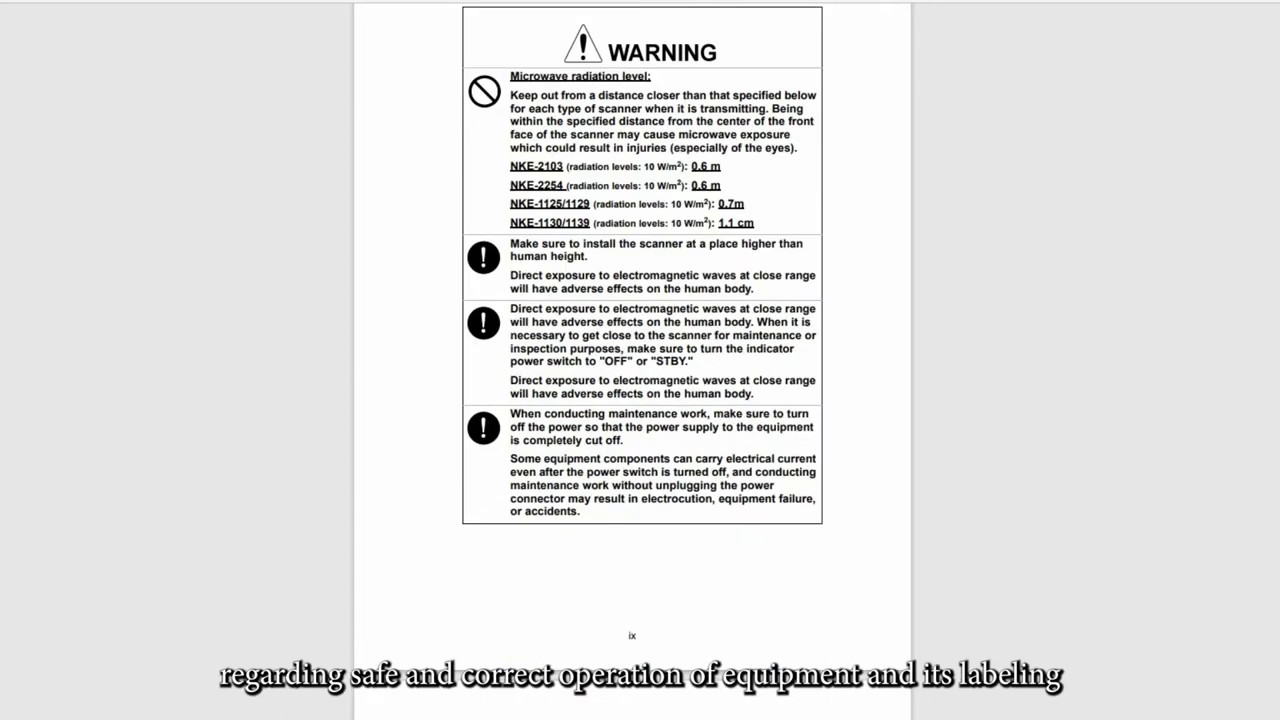
{"action": "scroll", "scroll_direction": "down", "scroll_amount": 3}
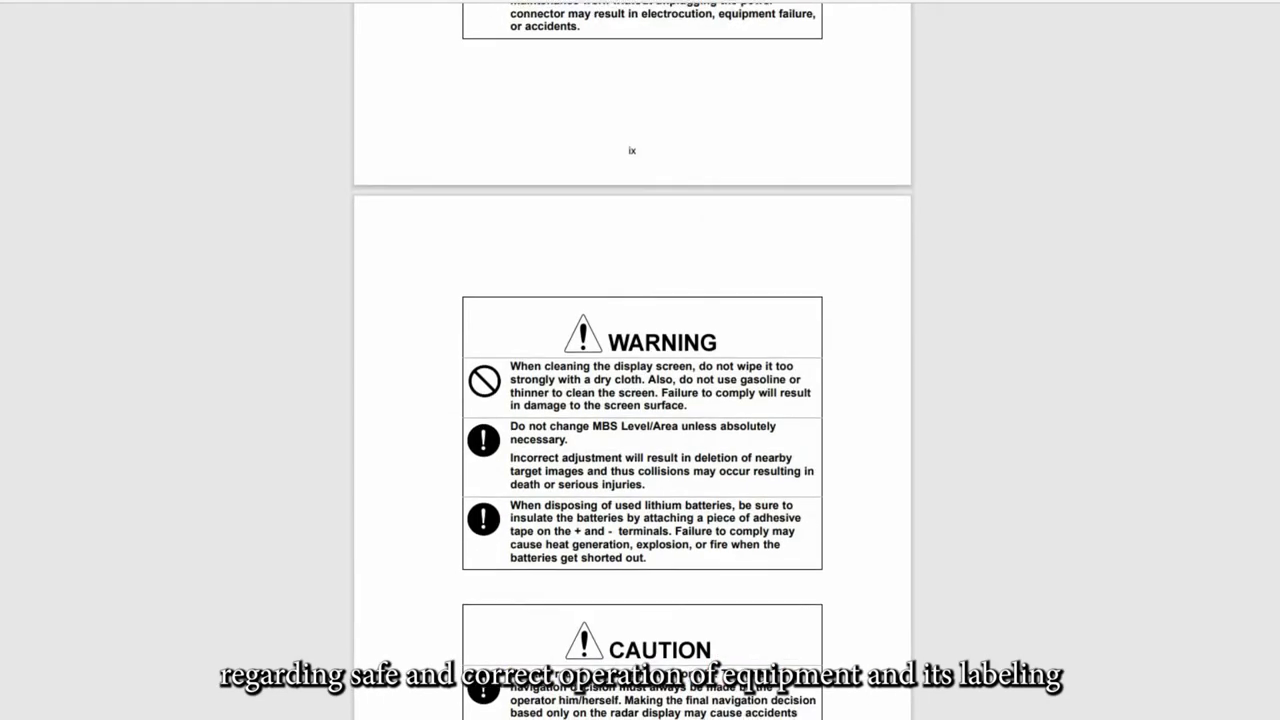
{"action": "scroll", "scroll_direction": "down", "scroll_amount": 3}
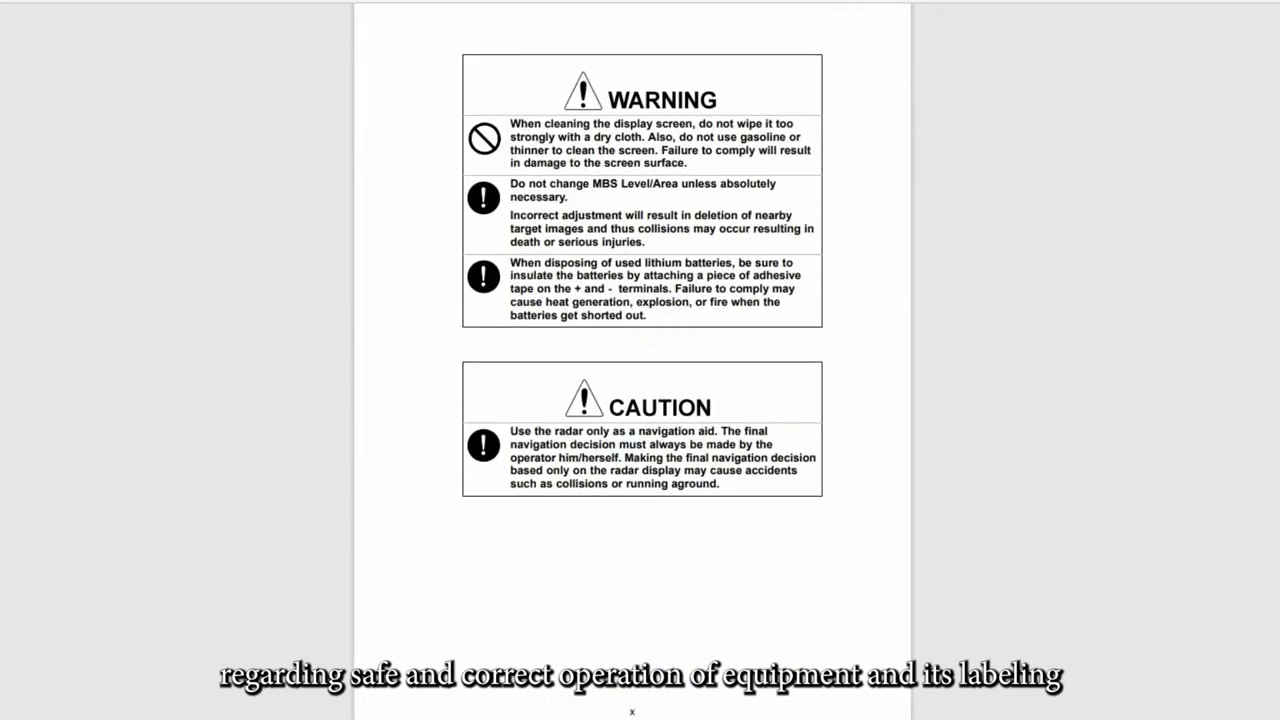
{"action": "scroll", "scroll_direction": "down", "scroll_amount": 3}
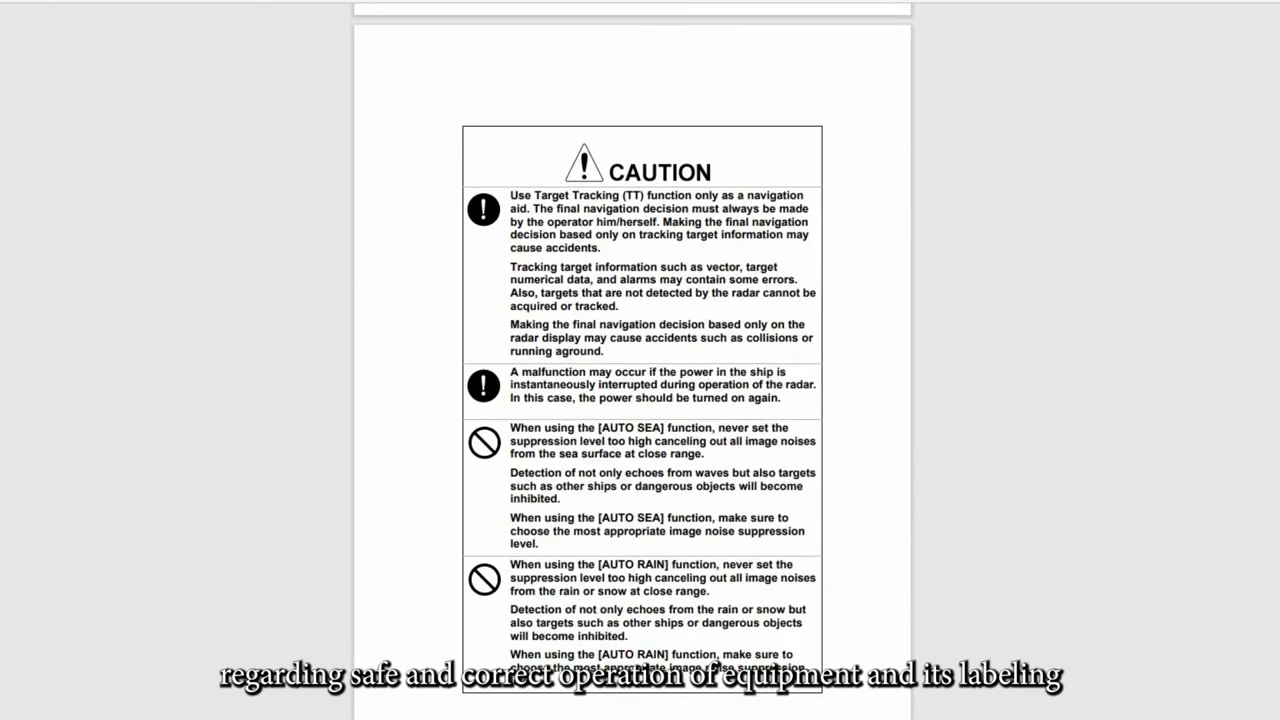
{"action": "scroll", "scroll_direction": "down", "scroll_amount": 3}
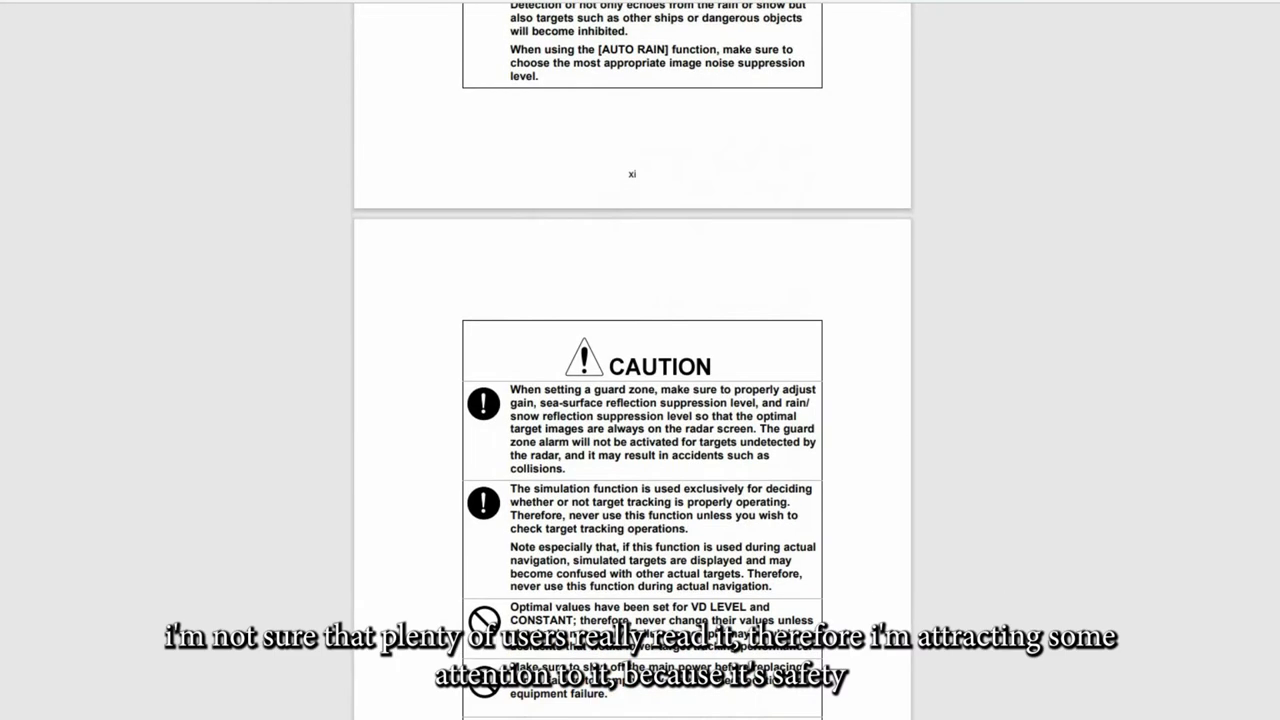
{"action": "scroll", "scroll_direction": "down", "scroll_amount": 3}
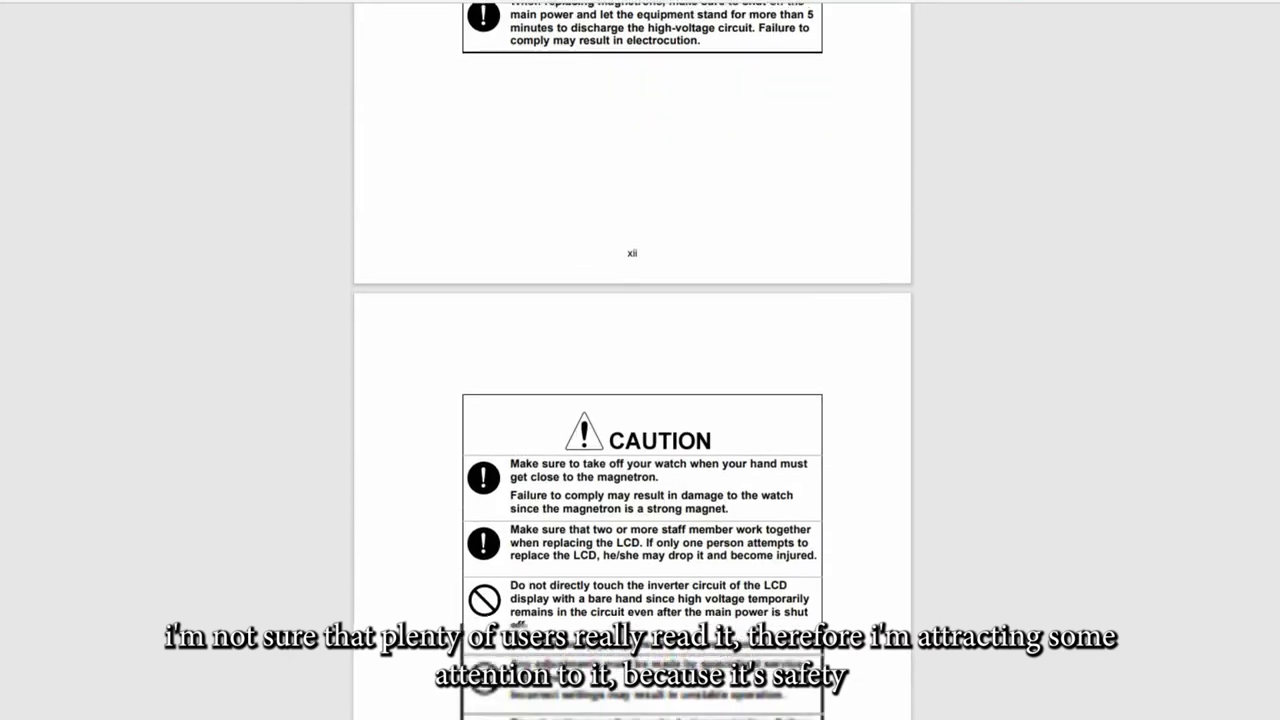
{"action": "scroll", "scroll_direction": "down", "scroll_amount": 3}
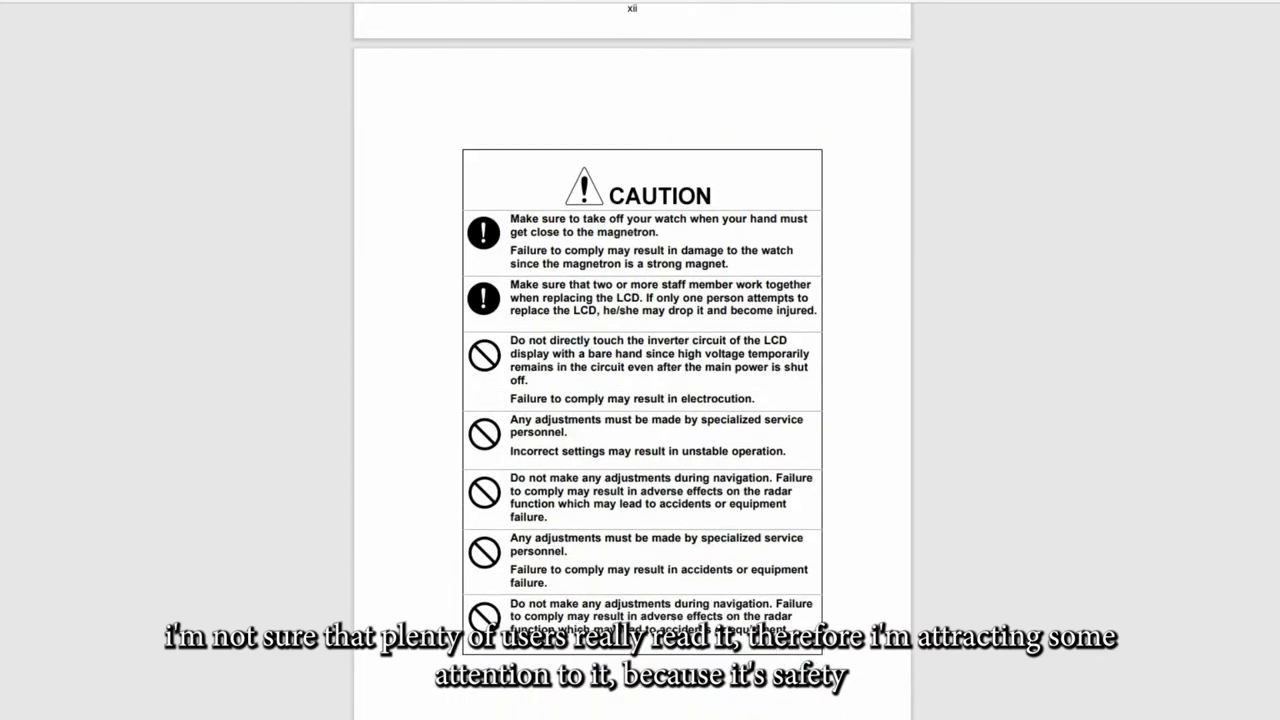
{"action": "scroll", "scroll_direction": "down", "scroll_amount": 3}
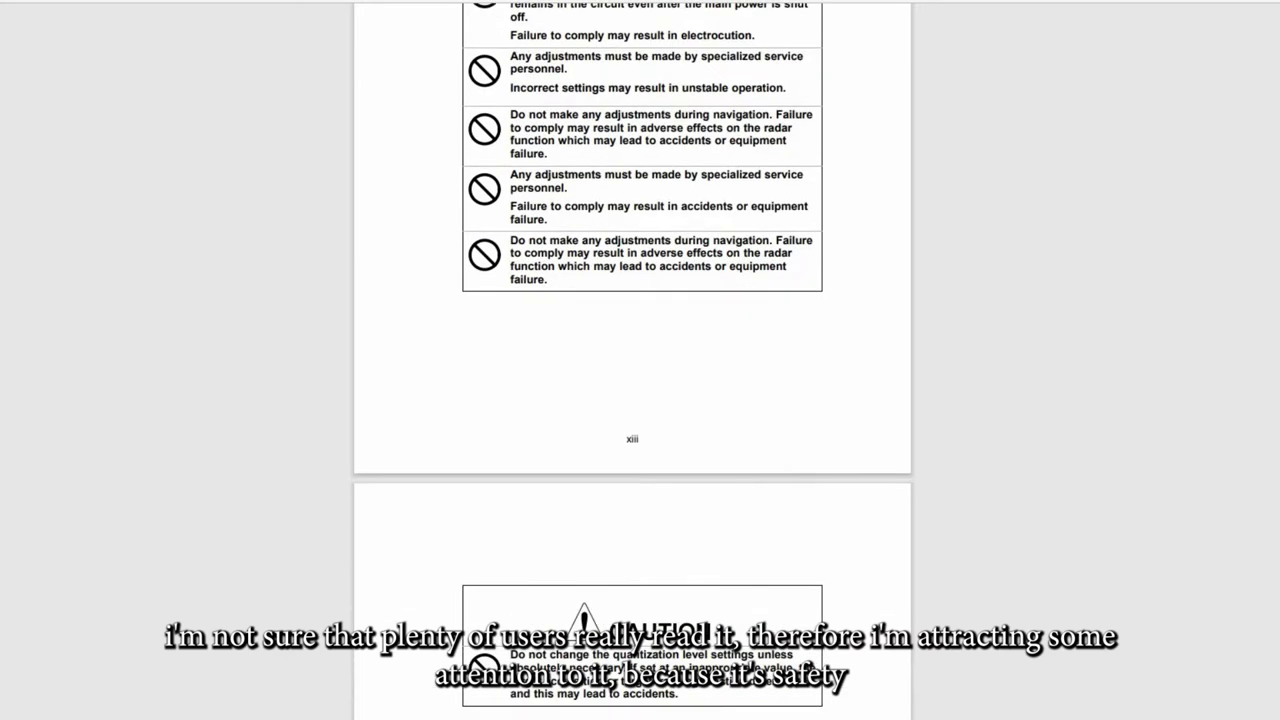
{"action": "scroll", "scroll_direction": "down", "scroll_amount": 3}
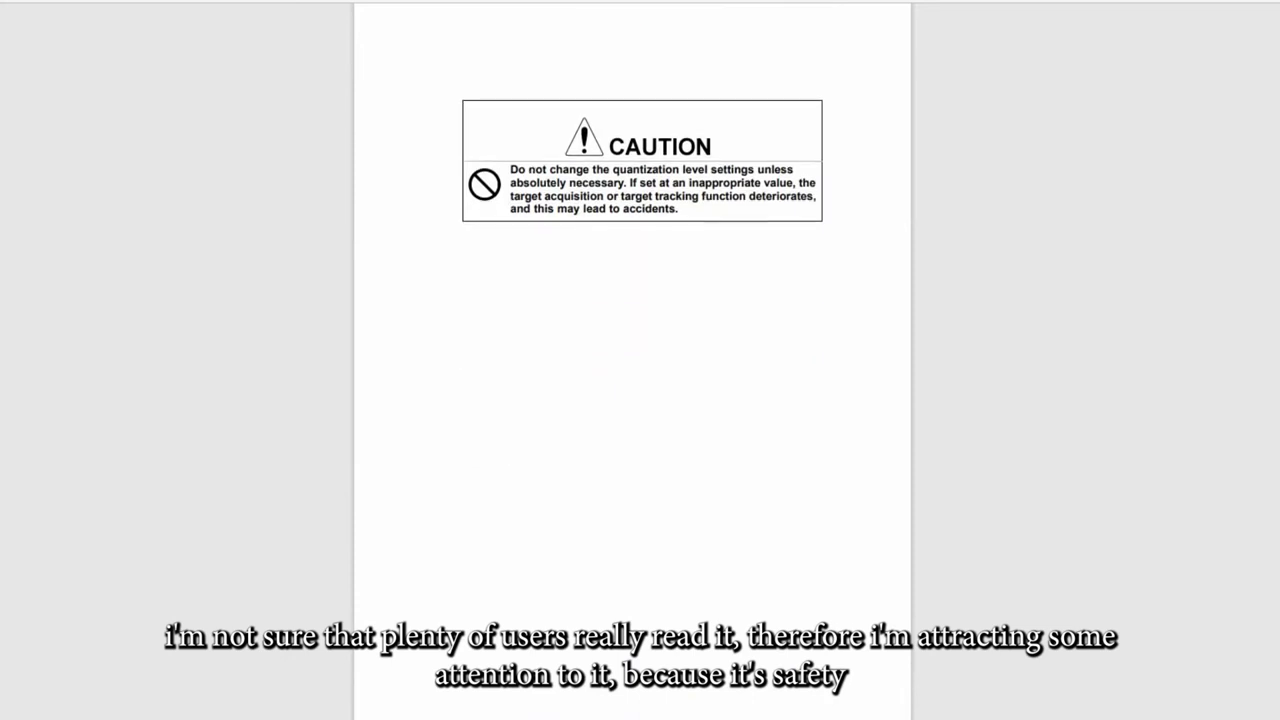
{"action": "scroll", "scroll_direction": "down", "scroll_amount": 3}
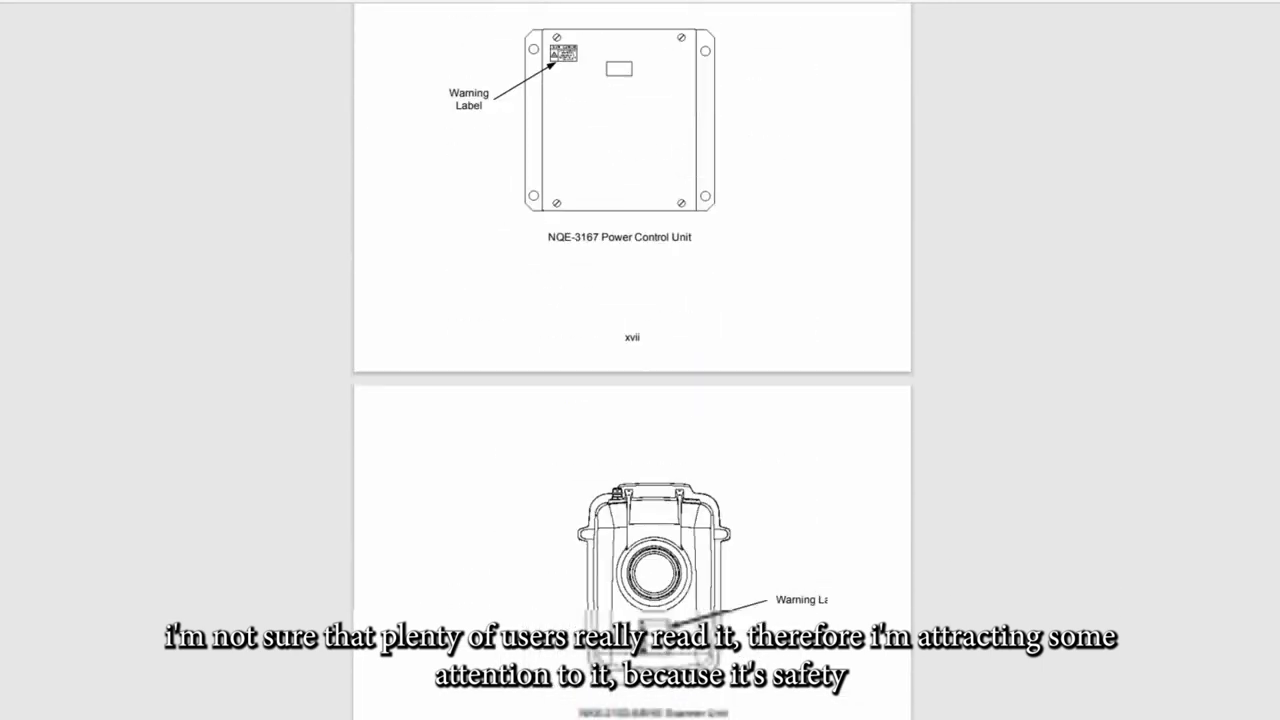
{"action": "scroll", "scroll_direction": "down", "scroll_amount": 3}
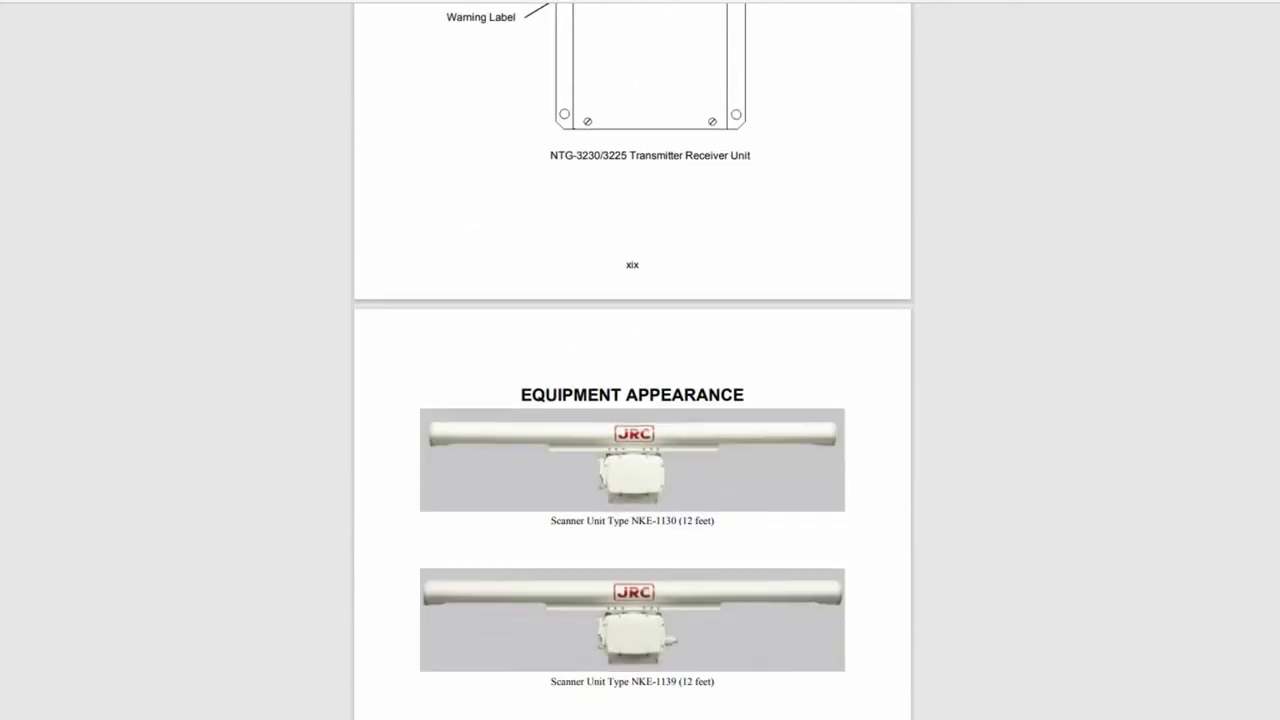
Page through each unit's EQUIPMENT APPEARANCE photos down to the GLOSSARY page
{"action": "scroll", "scroll_direction": "down", "scroll_amount": 3}
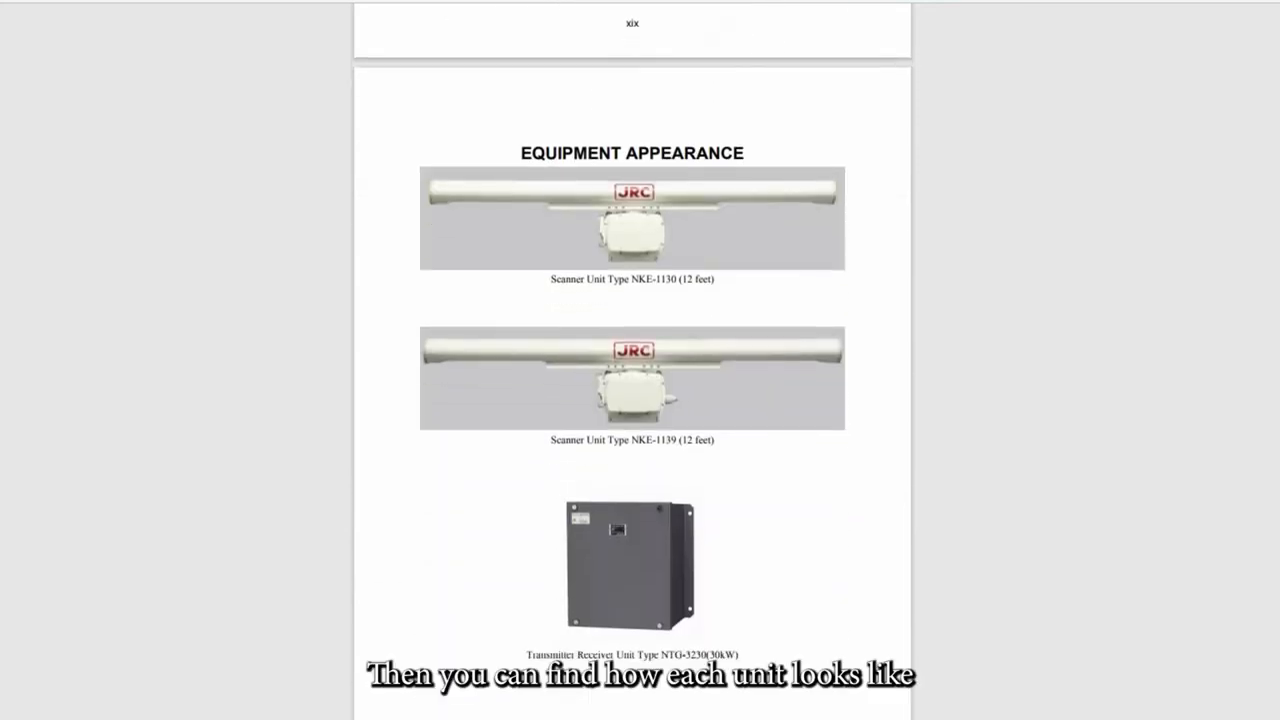
{"action": "scroll", "scroll_direction": "down", "scroll_amount": 3}
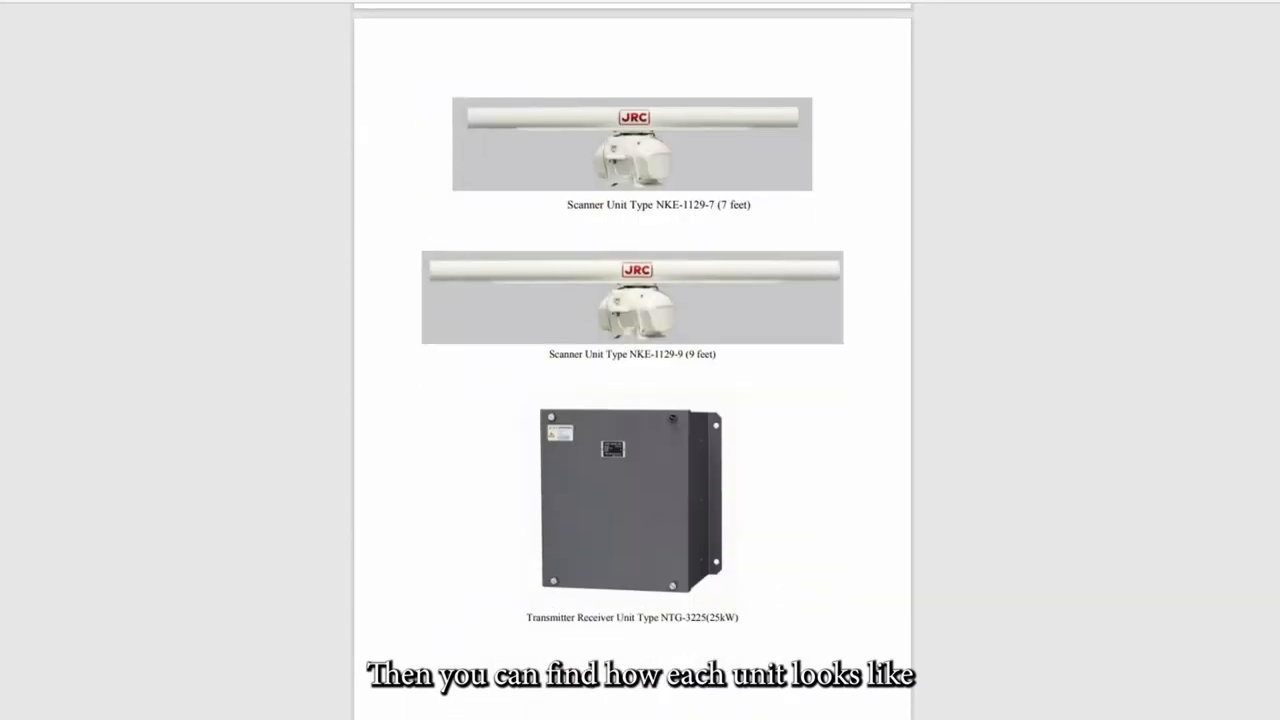
{"action": "scroll", "scroll_direction": "down", "scroll_amount": 3}
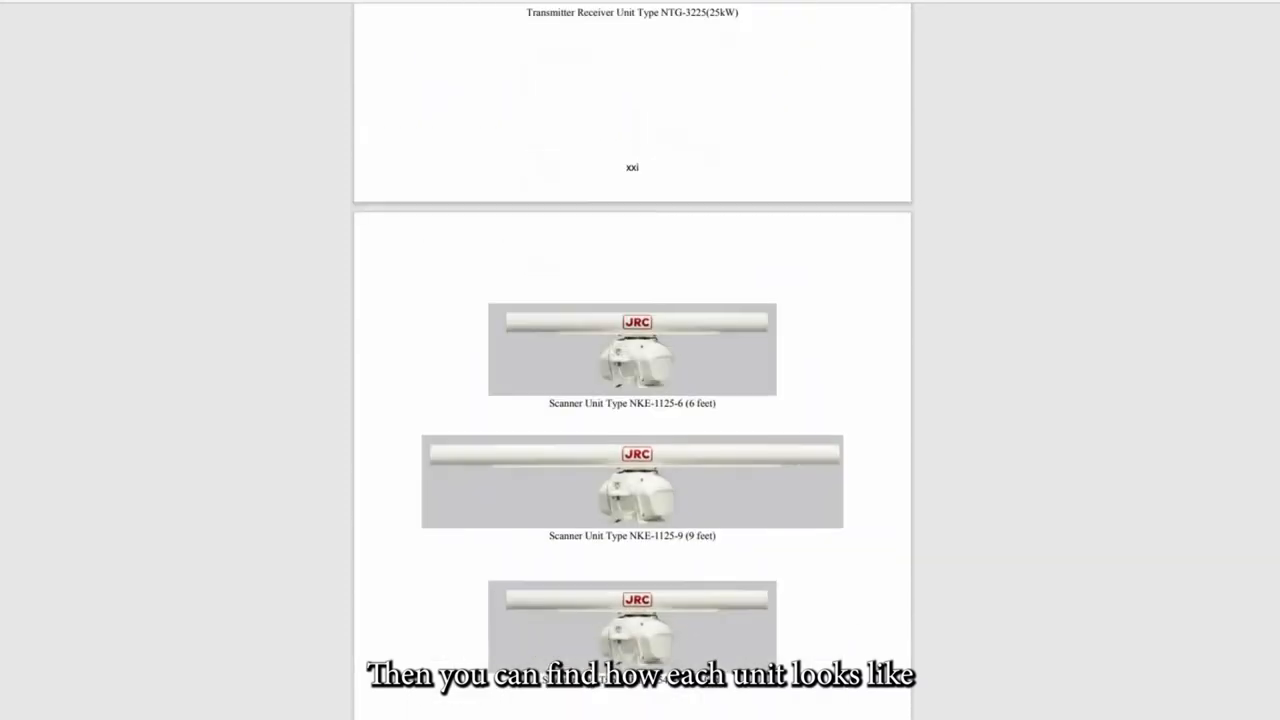
{"action": "scroll", "scroll_direction": "down", "scroll_amount": 3}
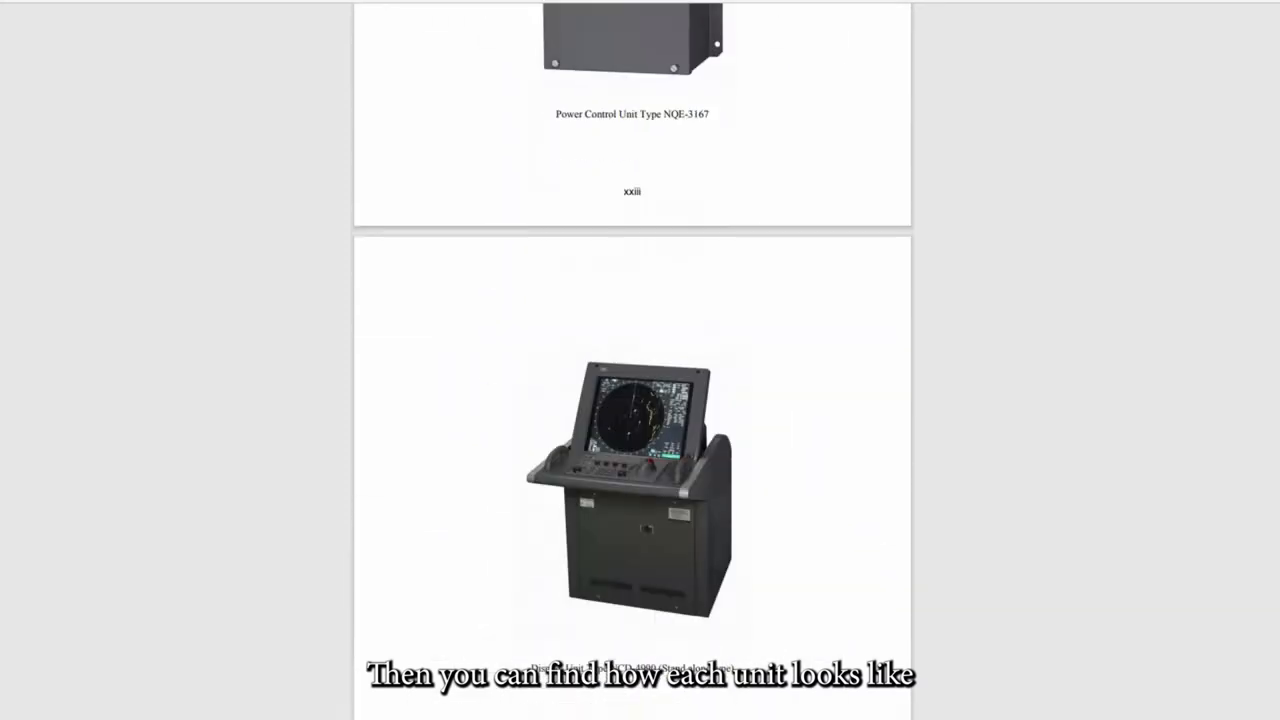
{"action": "scroll", "scroll_direction": "down", "scroll_amount": 3}
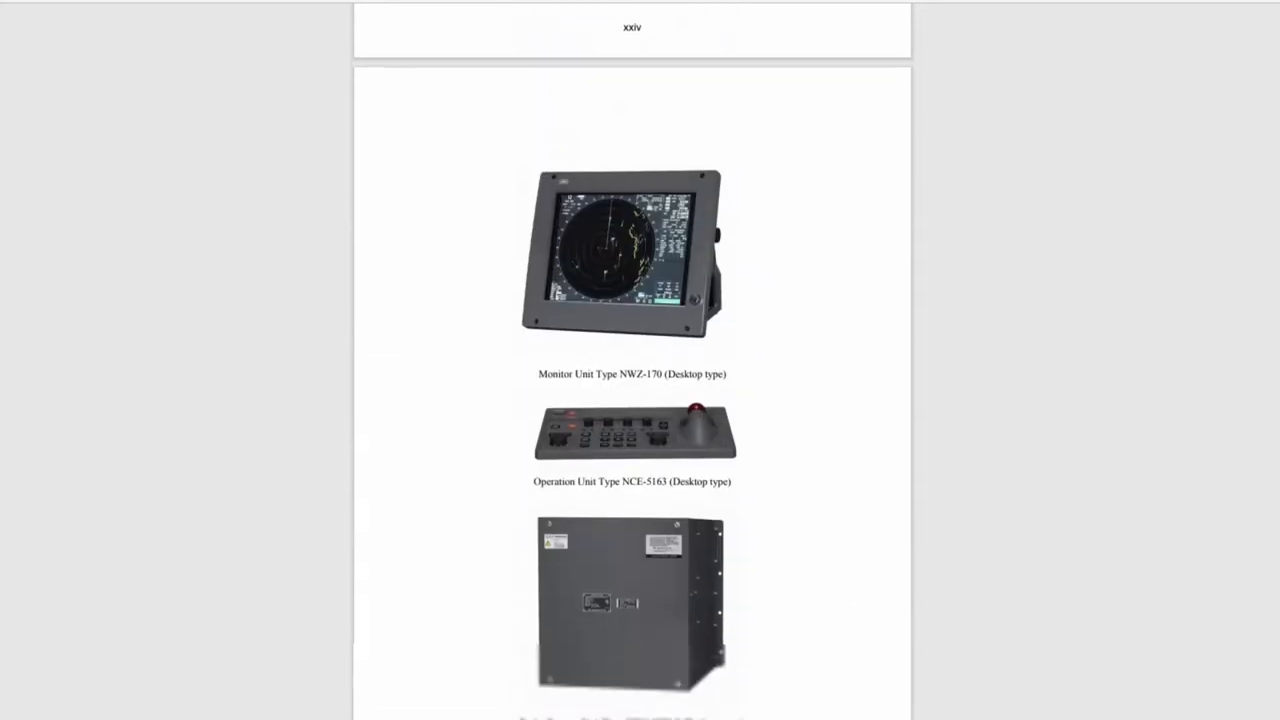
{"action": "scroll", "scroll_direction": "down", "scroll_amount": 3}
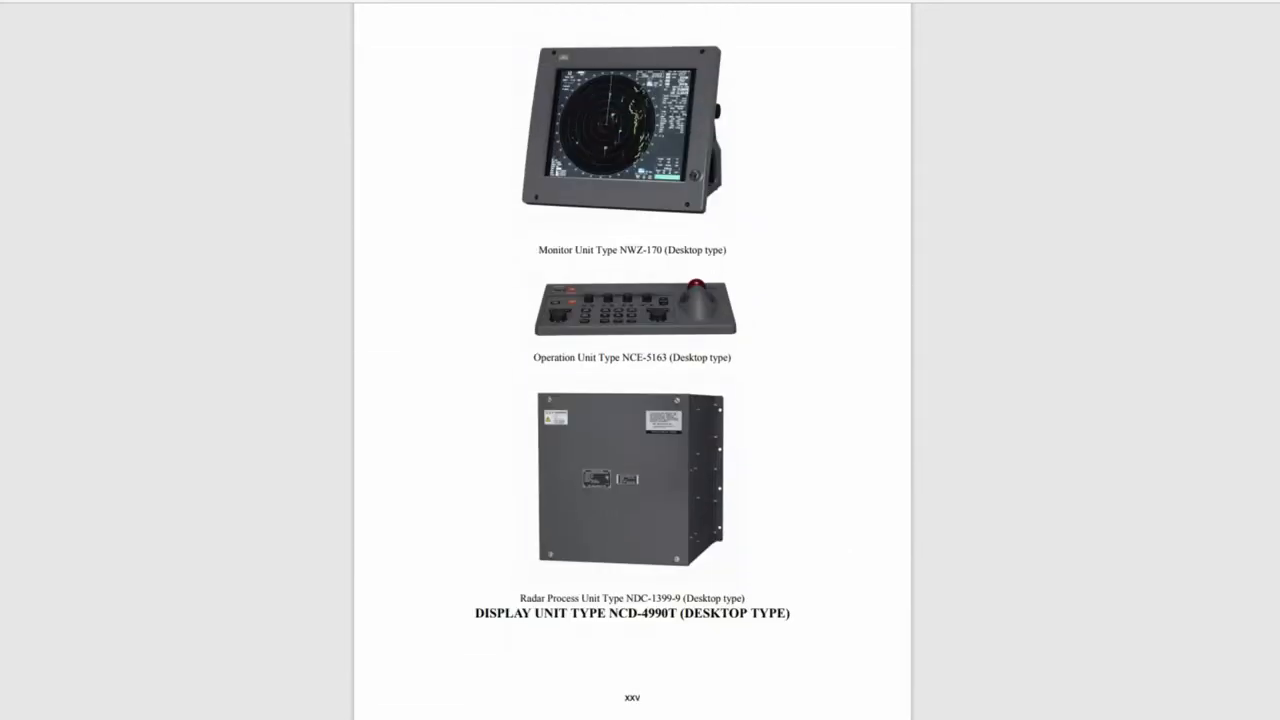
{"action": "scroll", "scroll_direction": "down", "scroll_amount": 3}
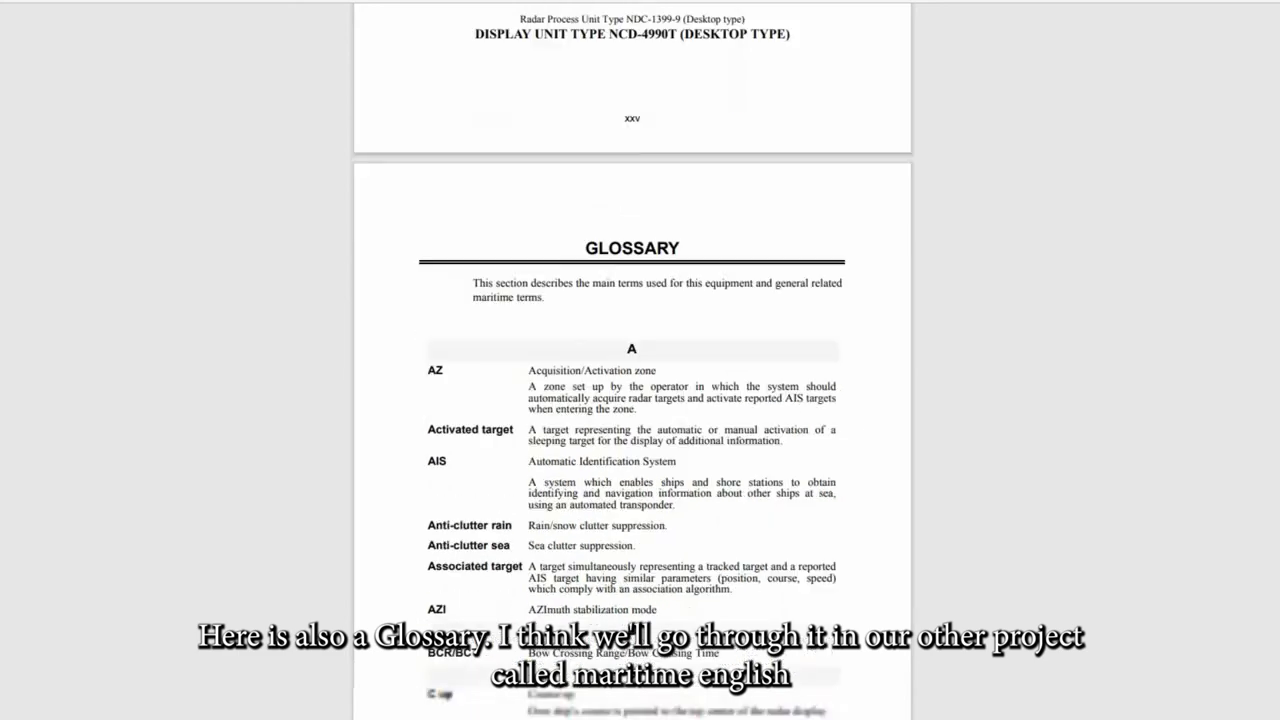
{"action": "scroll", "scroll_direction": "down", "scroll_amount": 3}
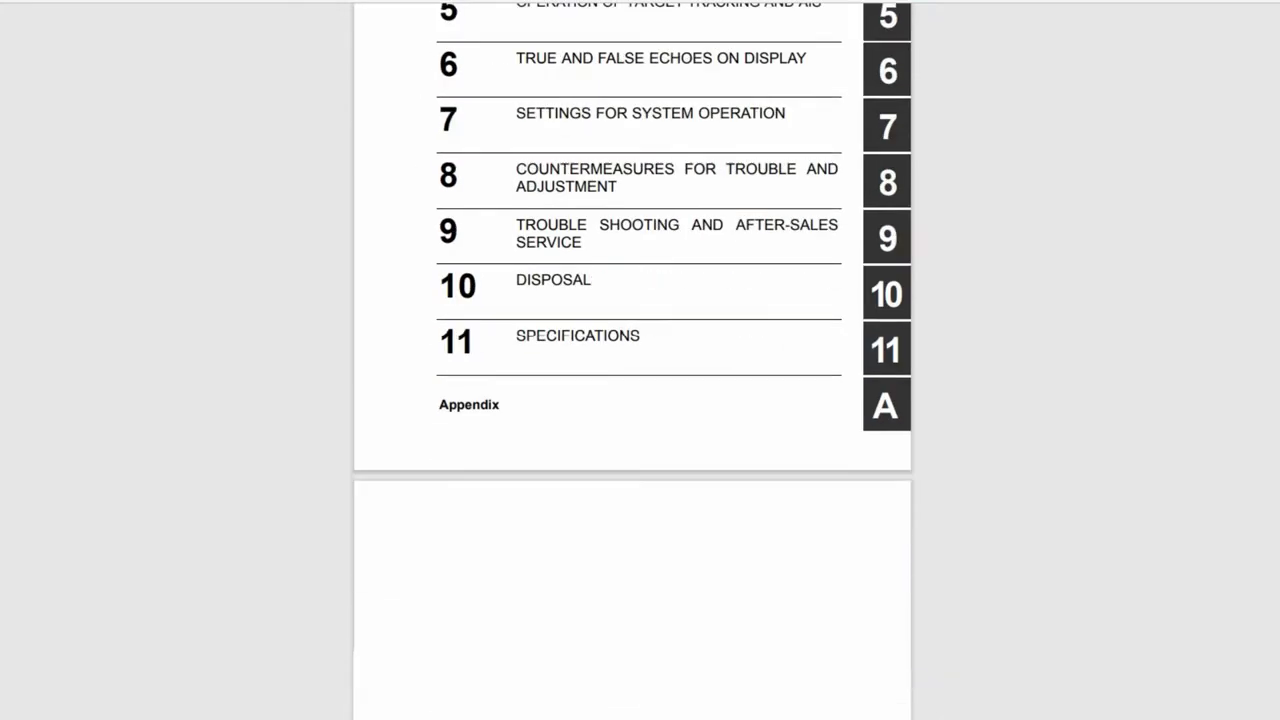
Scroll past Table1-1 and Table1-2 in section 1.3 to the Notes page
{"action": "scroll", "scroll_direction": "down", "scroll_amount": 3}
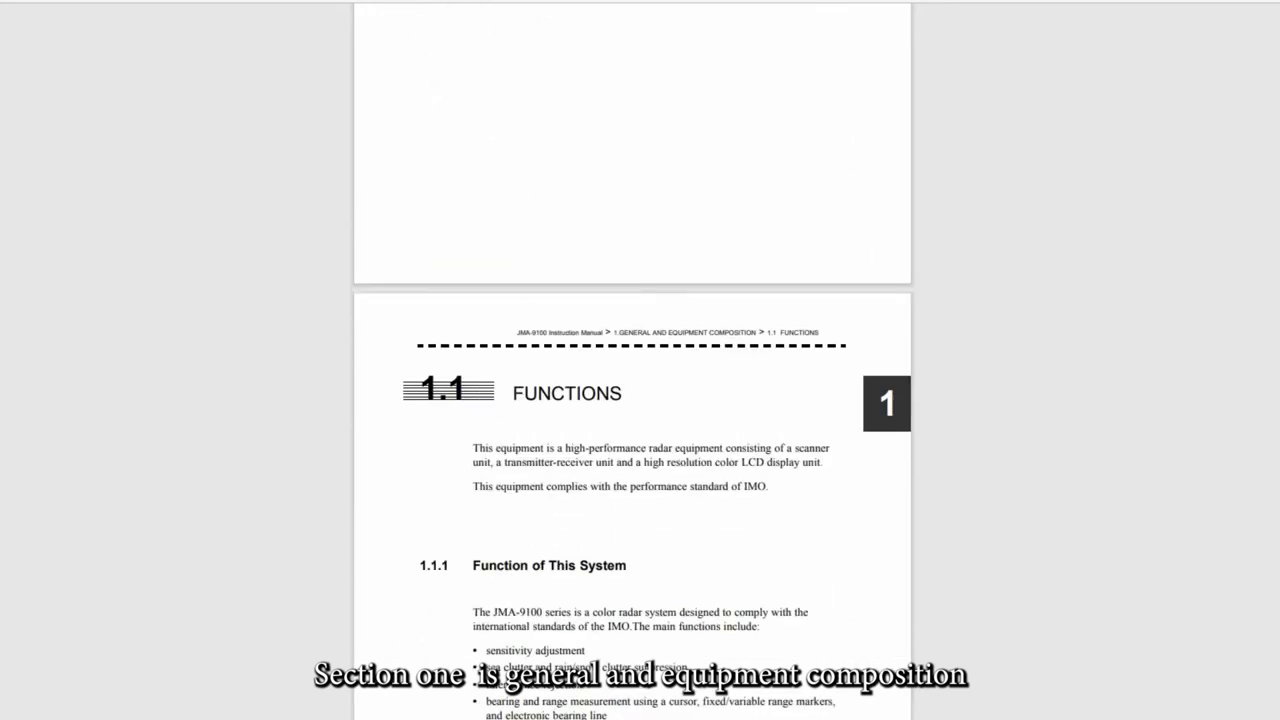
{"action": "scroll", "scroll_direction": "down", "scroll_amount": 3}
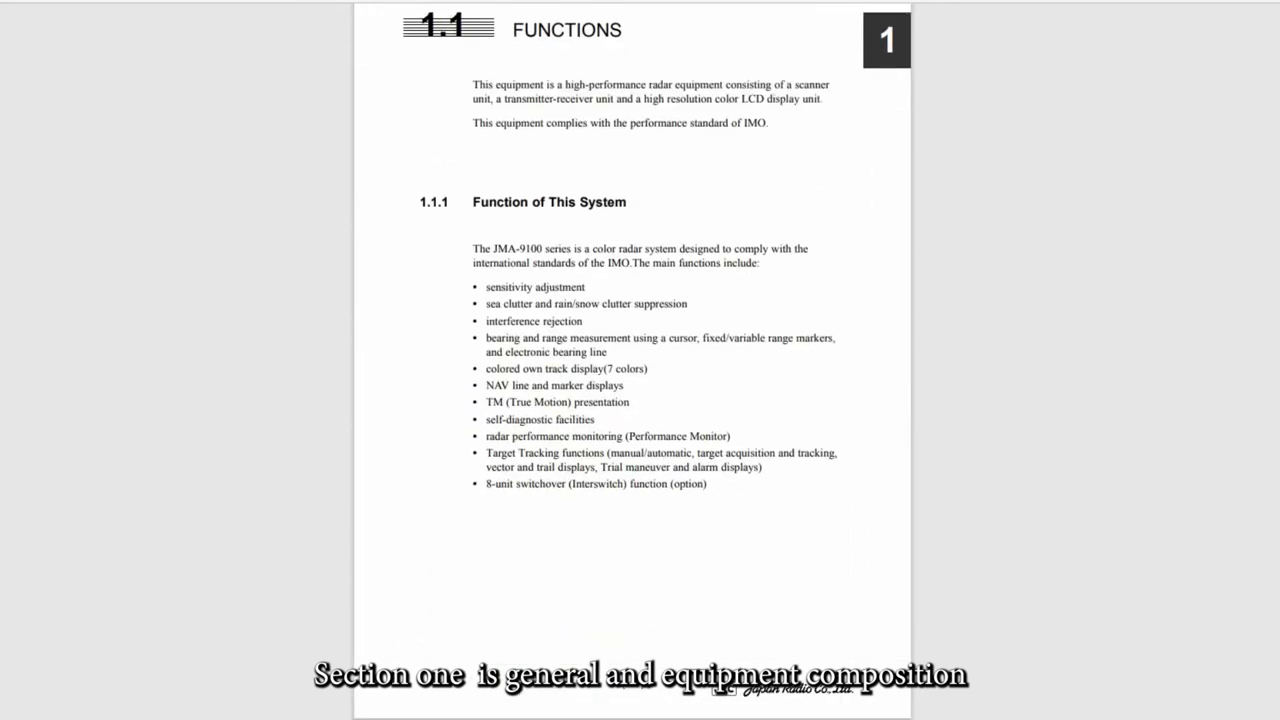
{"action": "scroll", "scroll_direction": "down", "scroll_amount": 3}
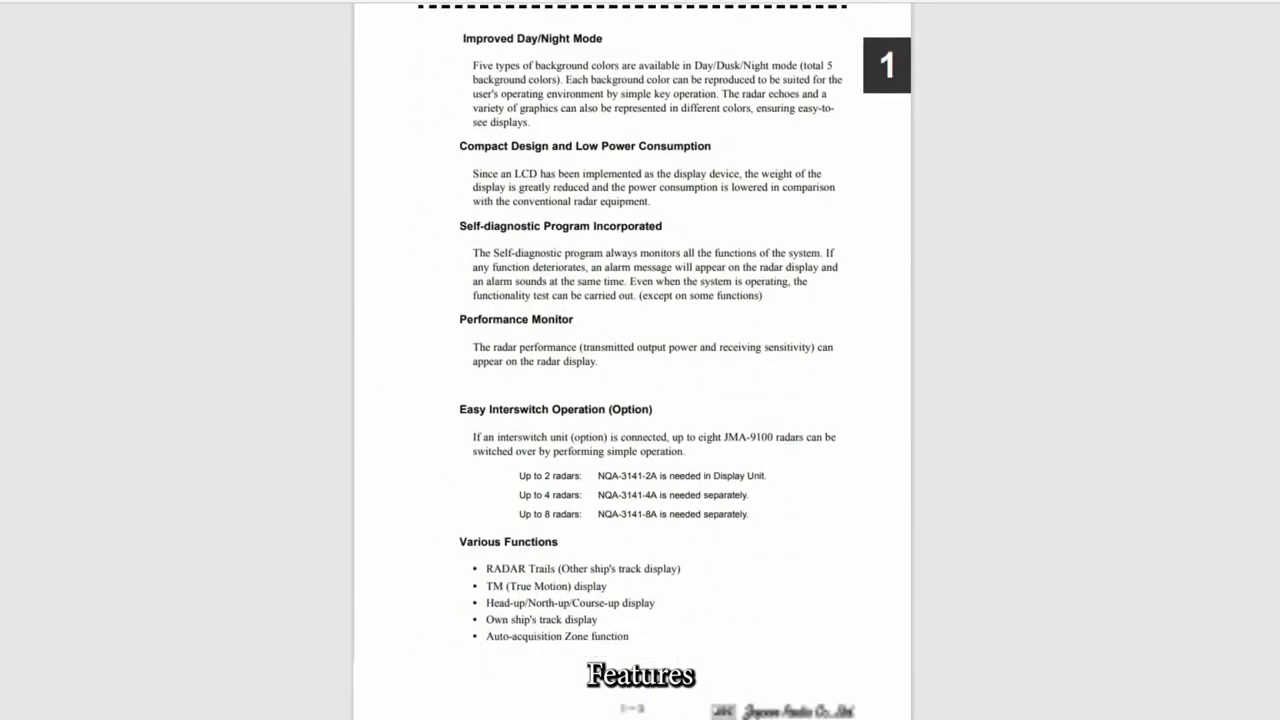
{"action": "scroll", "scroll_direction": "down", "scroll_amount": 3}
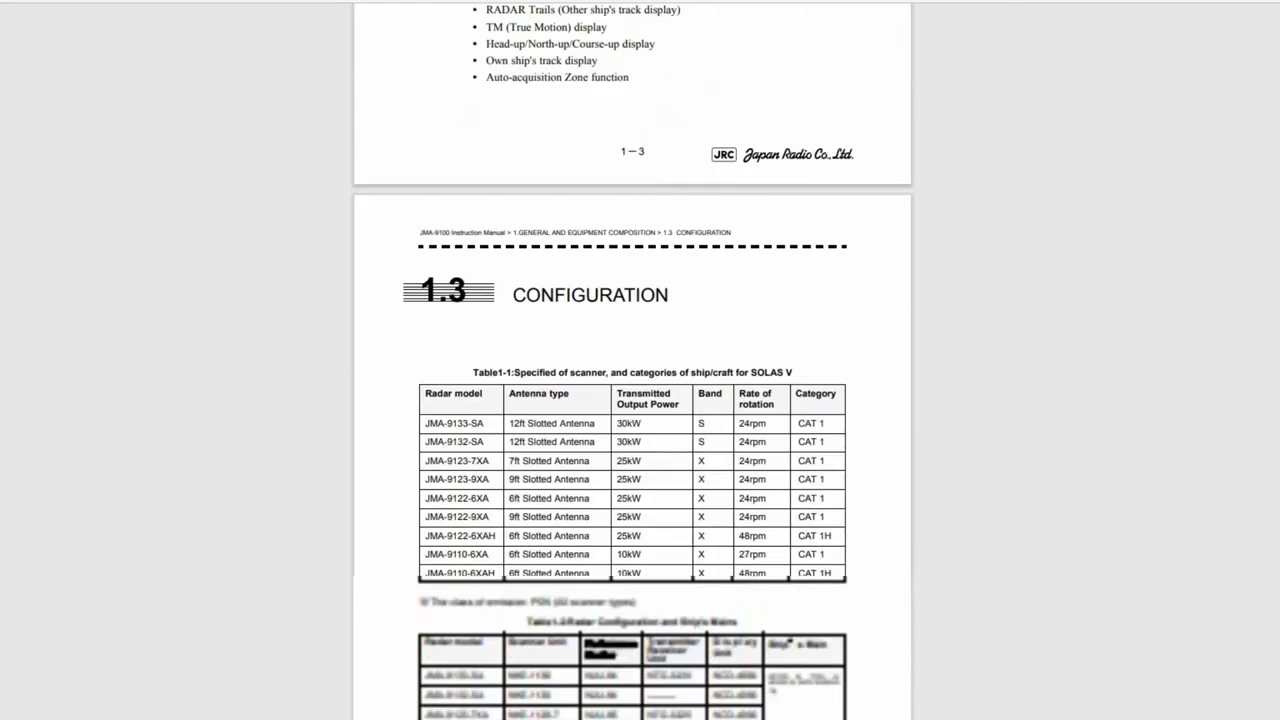
{"action": "scroll", "scroll_direction": "down", "scroll_amount": 3}
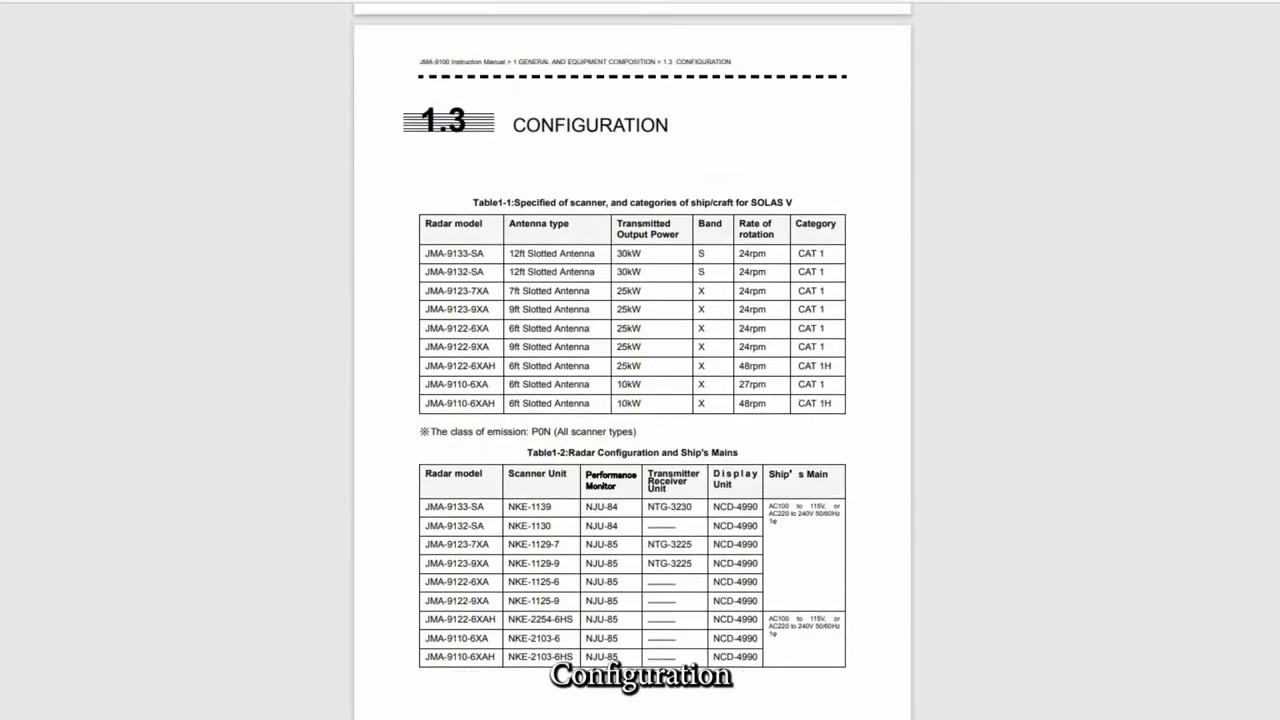
{"action": "scroll", "scroll_direction": "down", "scroll_amount": 3}
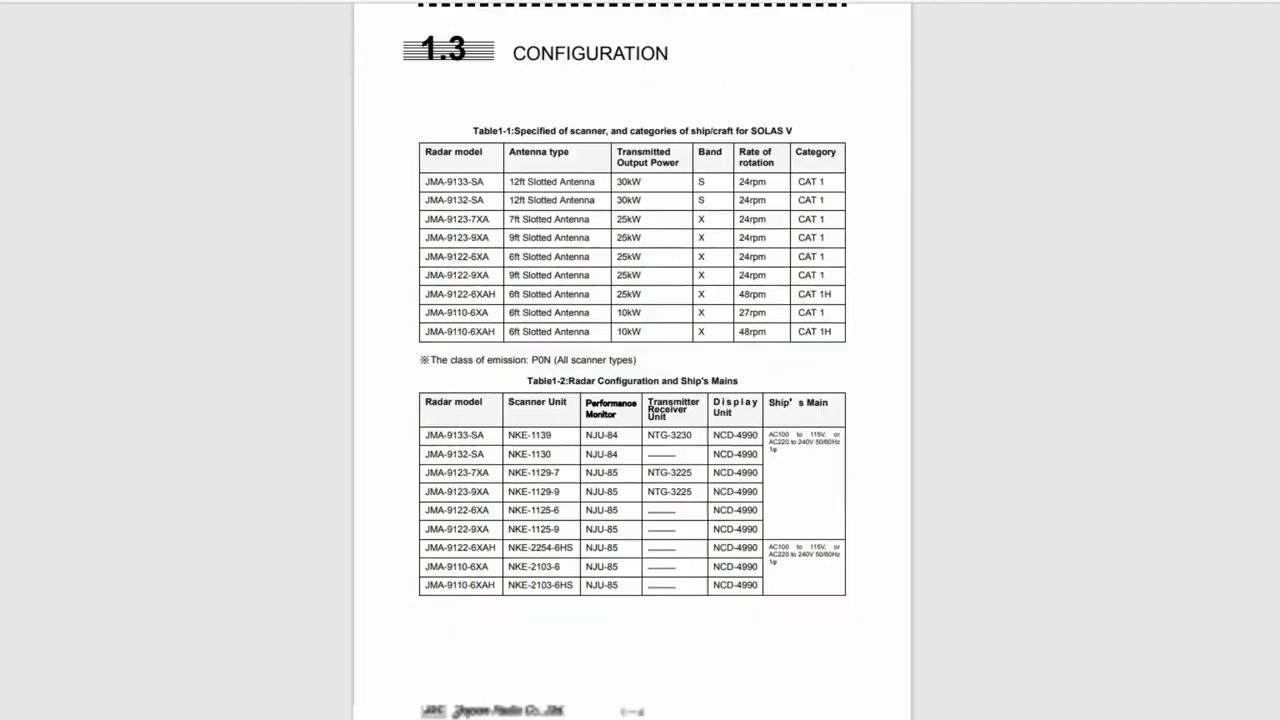
{"action": "scroll", "scroll_direction": "down", "scroll_amount": 3}
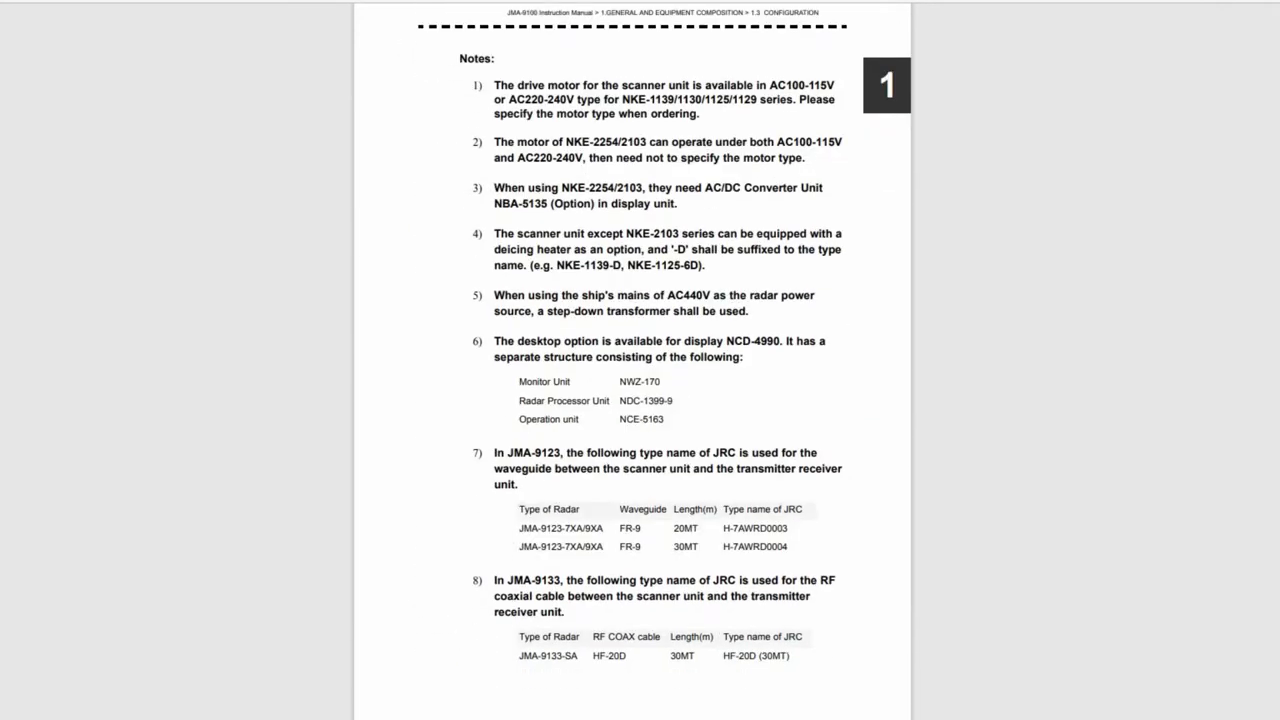
{"action": "scroll", "scroll_direction": "down", "scroll_amount": 3}
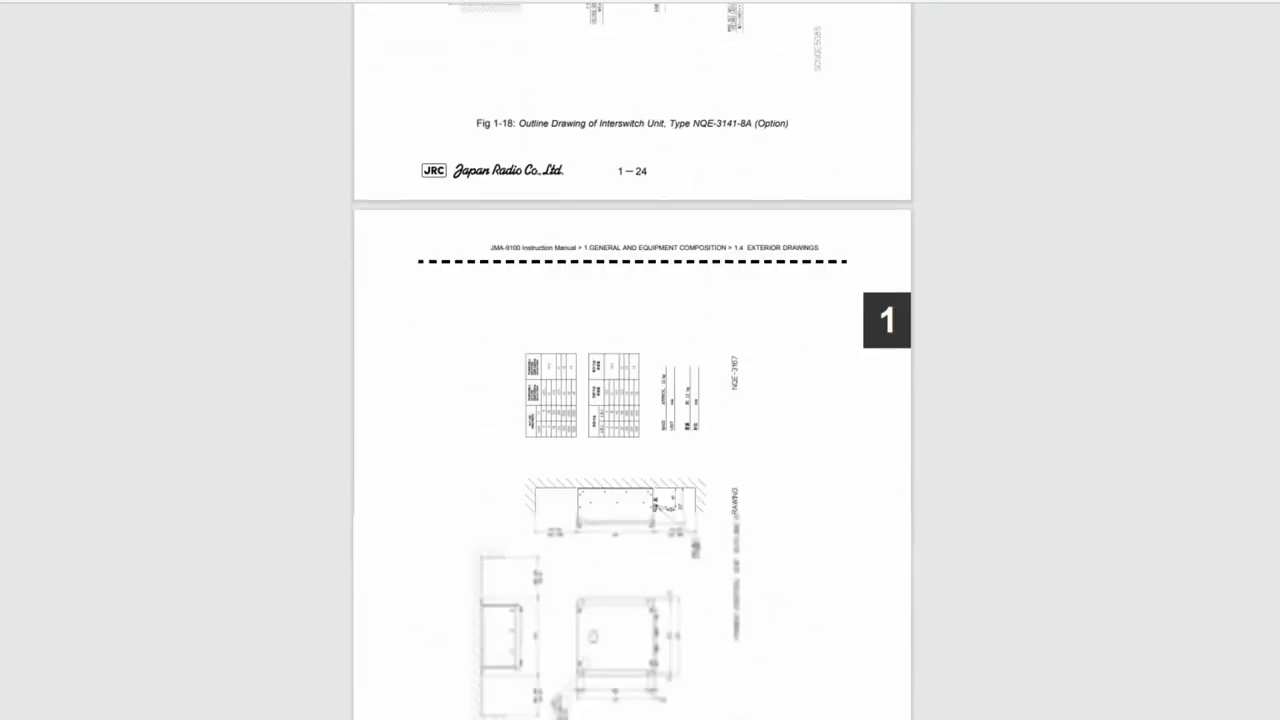
Scroll past the section 1.4 exterior drawings to the 1.5 general system diagrams
{"action": "scroll", "scroll_direction": "down", "scroll_amount": 3}
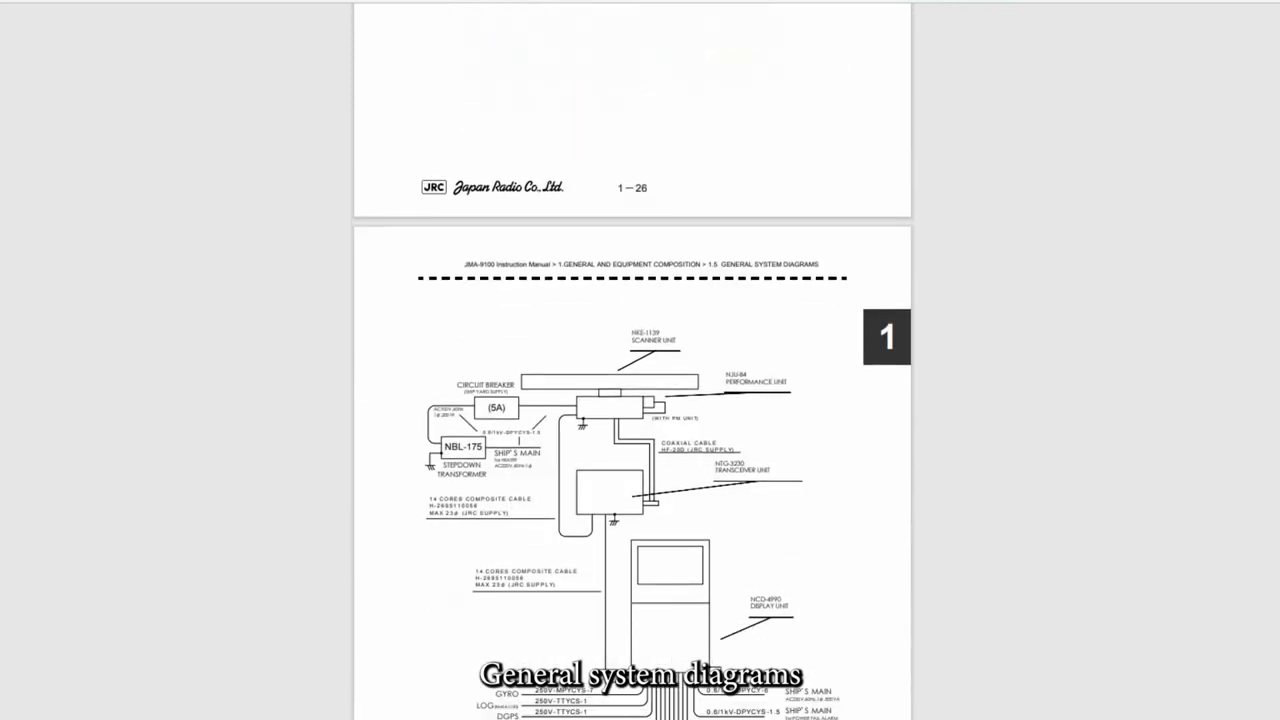
{"action": "scroll", "scroll_direction": "down", "scroll_amount": 3}
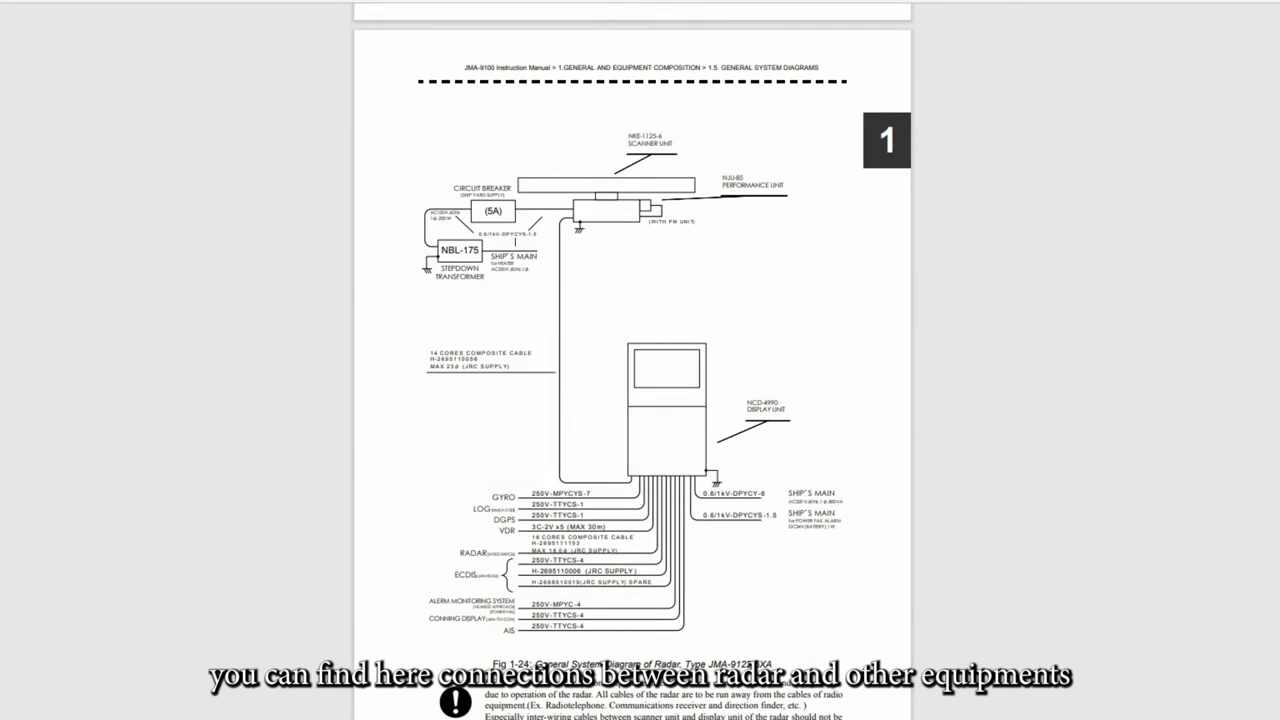
{"action": "scroll", "scroll_direction": "down", "scroll_amount": 3}
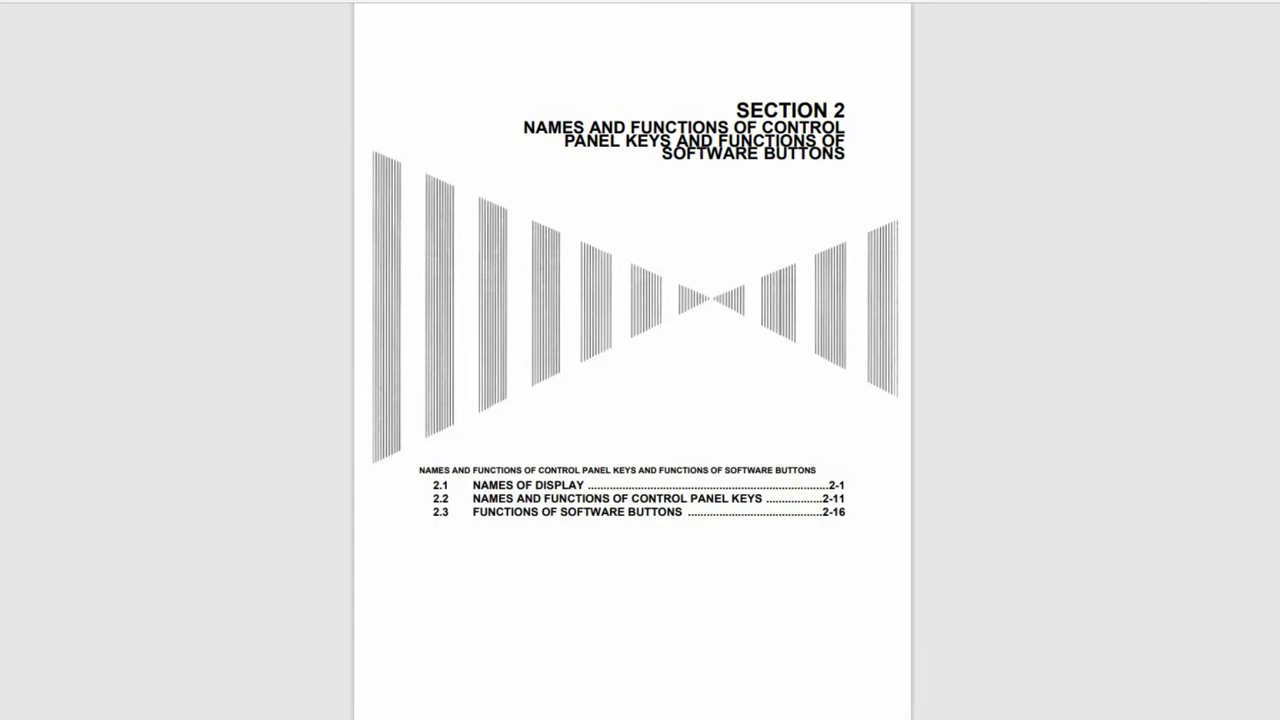
Scroll from the Section 2 cover through 2.1 Names of Display to the graph information diagrams
{"action": "scroll", "scroll_direction": "down", "scroll_amount": 3}
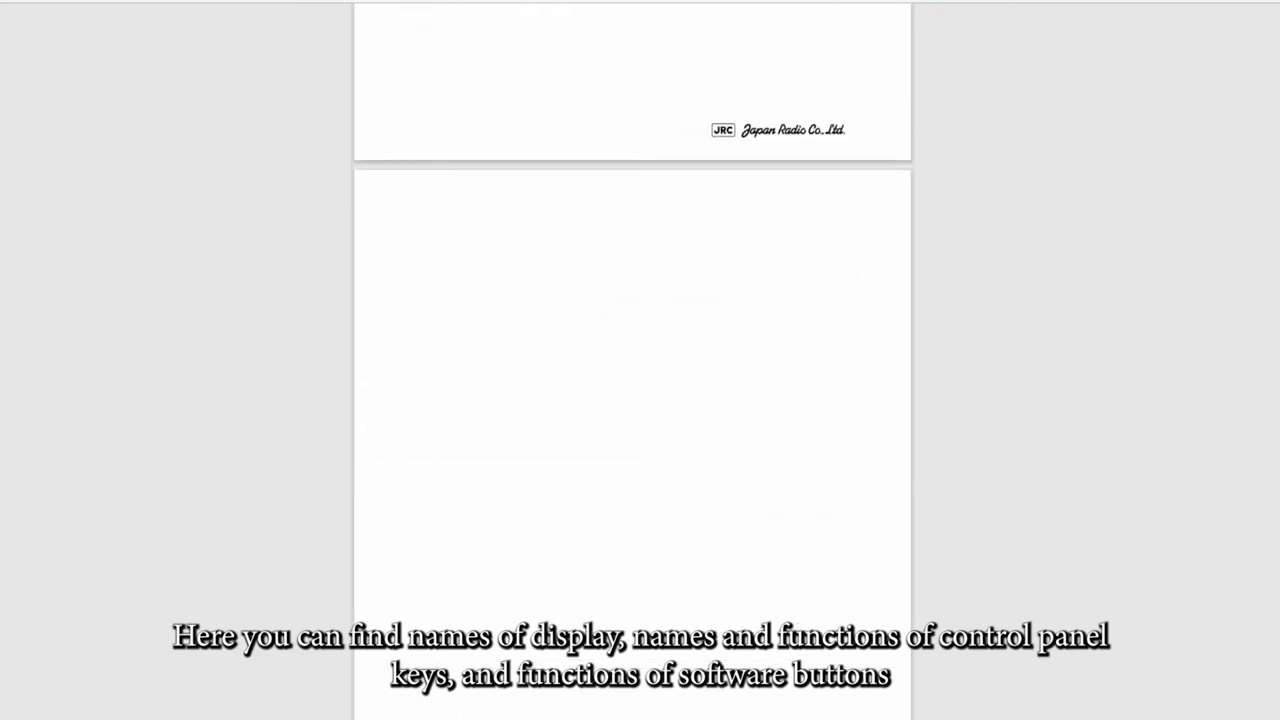
{"action": "scroll", "scroll_direction": "down", "scroll_amount": 3}
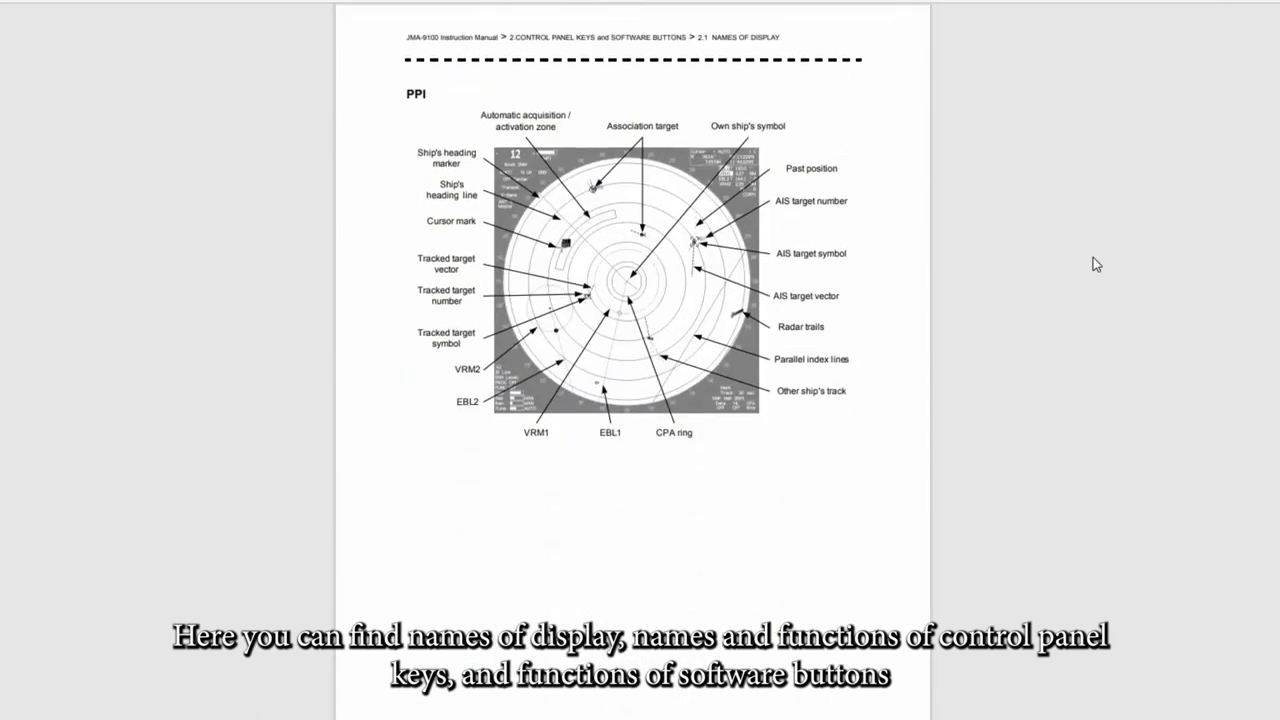
{"action": "scroll", "scroll_direction": "down", "scroll_amount": 3}
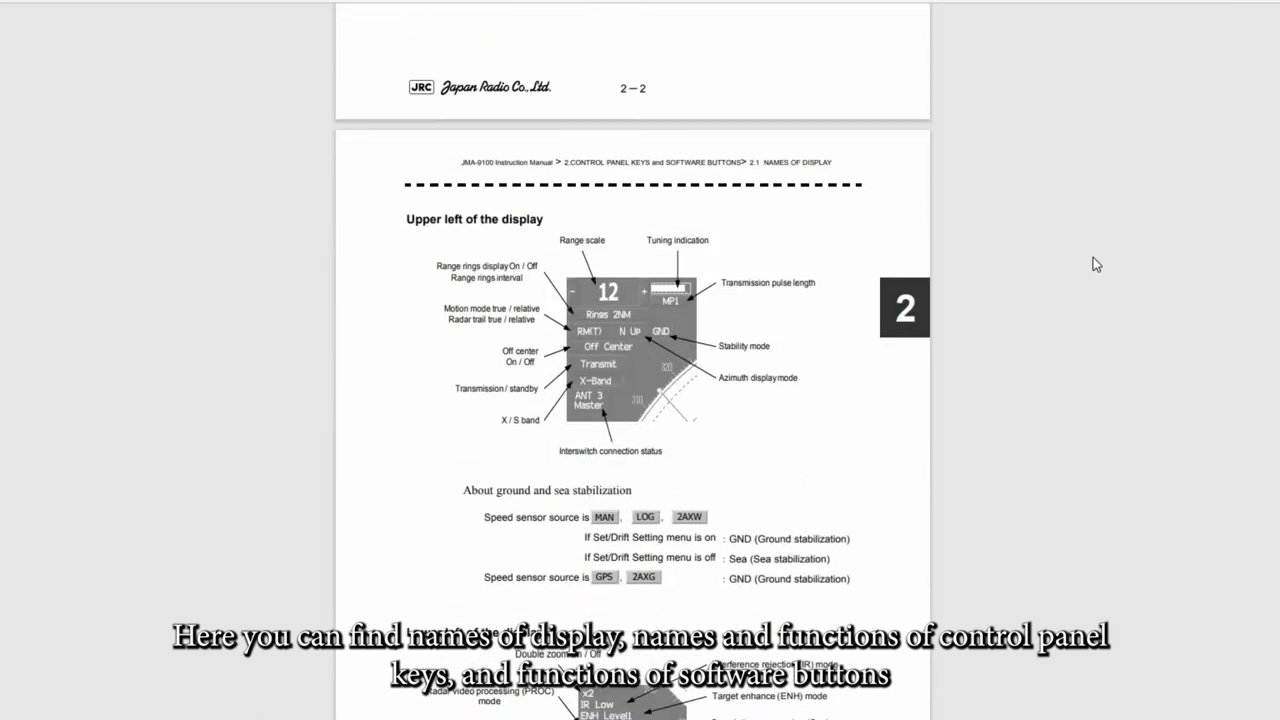
{"action": "scroll", "scroll_direction": "down", "scroll_amount": 3}
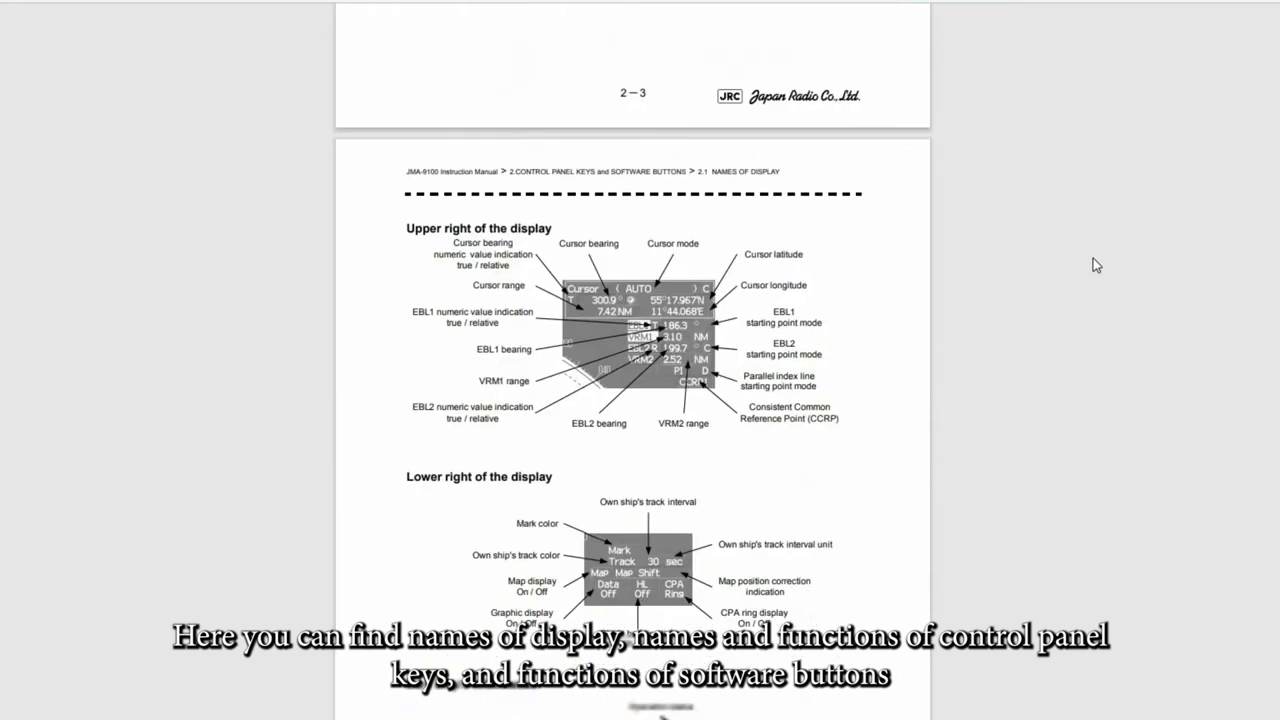
{"action": "scroll", "scroll_direction": "down", "scroll_amount": 3}
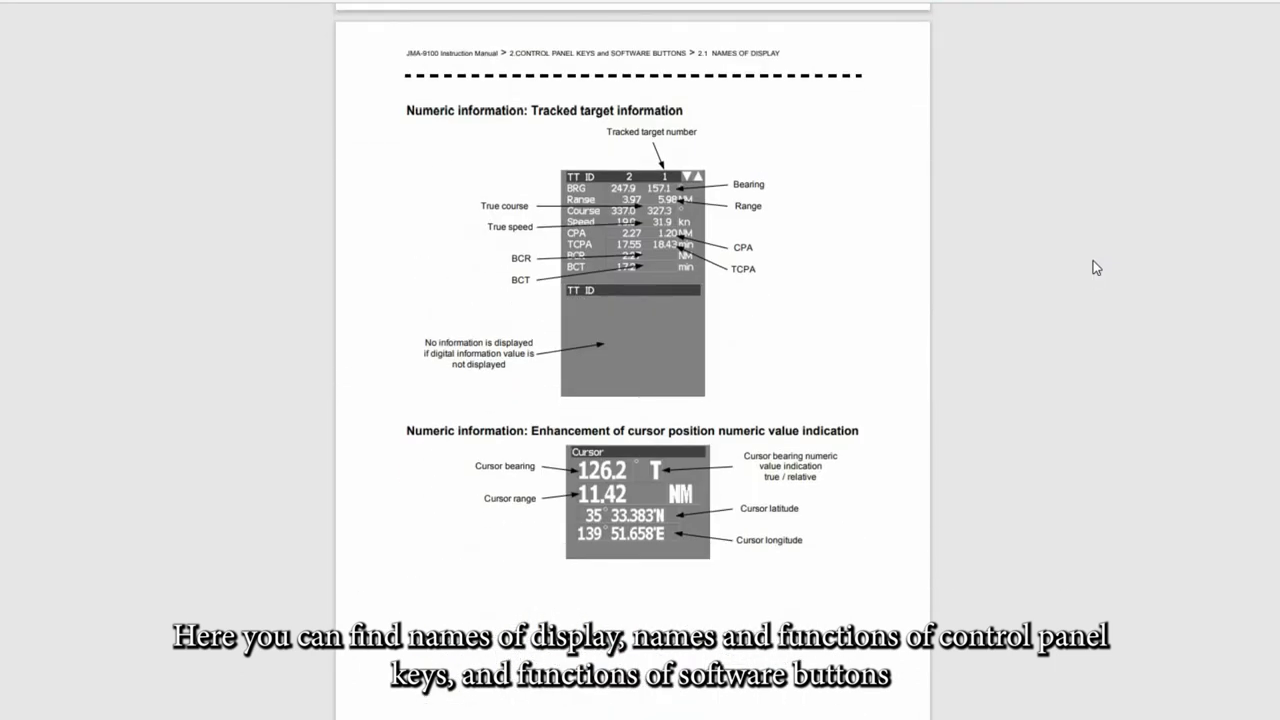
{"action": "scroll", "scroll_direction": "down", "scroll_amount": 3}
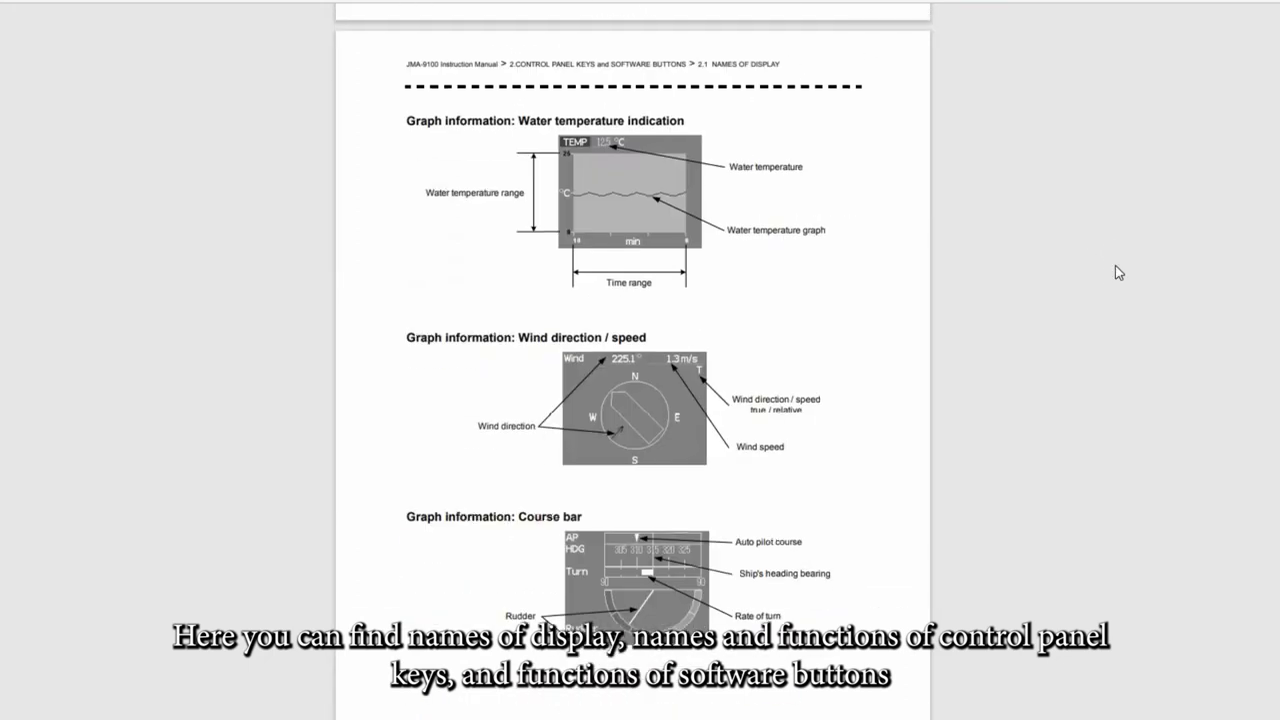
{"action": "scroll", "scroll_direction": "down", "scroll_amount": 3}
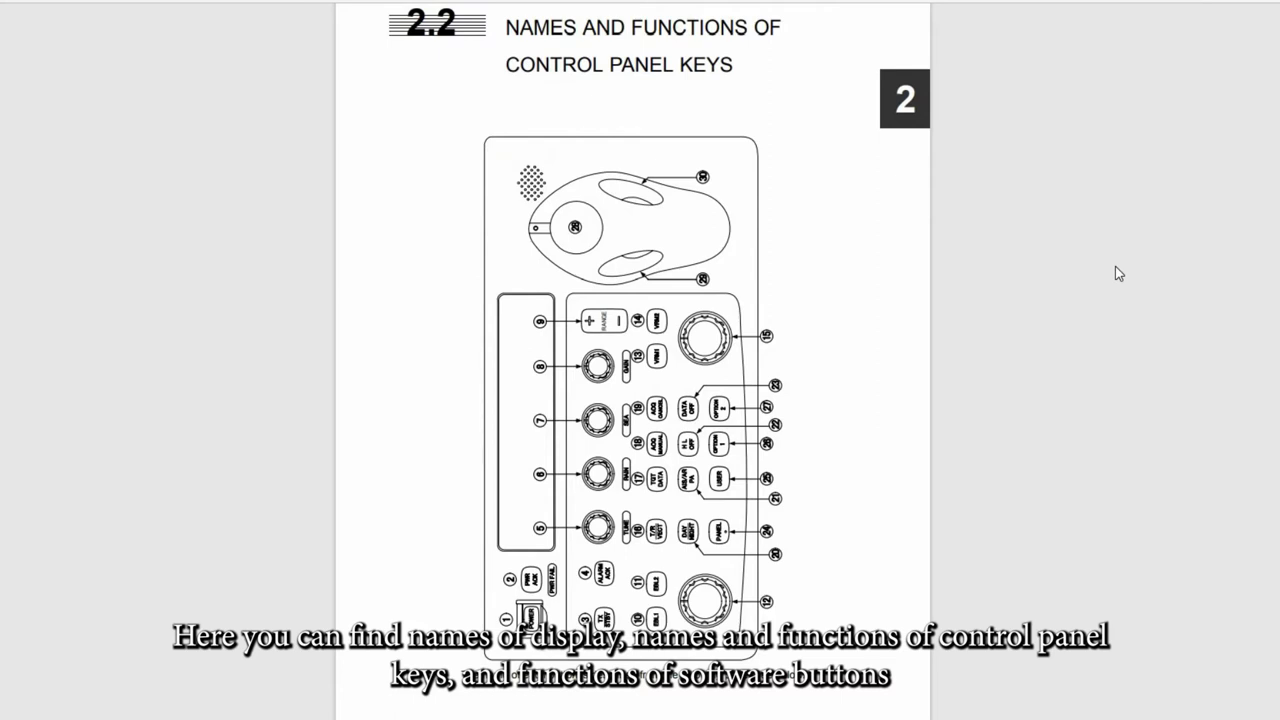
Scroll through the 2.2 control panel key descriptions to the upper-left display button diagram
{"action": "scroll", "scroll_direction": "down", "scroll_amount": 3}
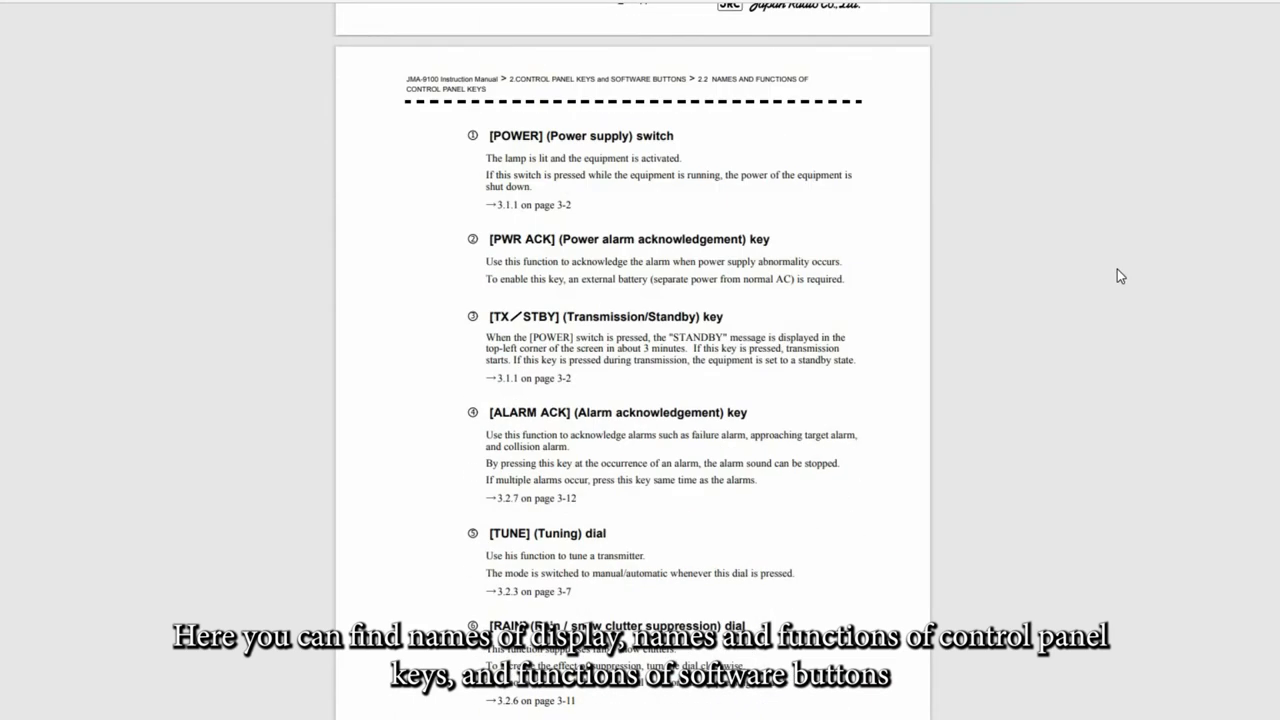
{"action": "scroll", "scroll_direction": "down", "scroll_amount": 3}
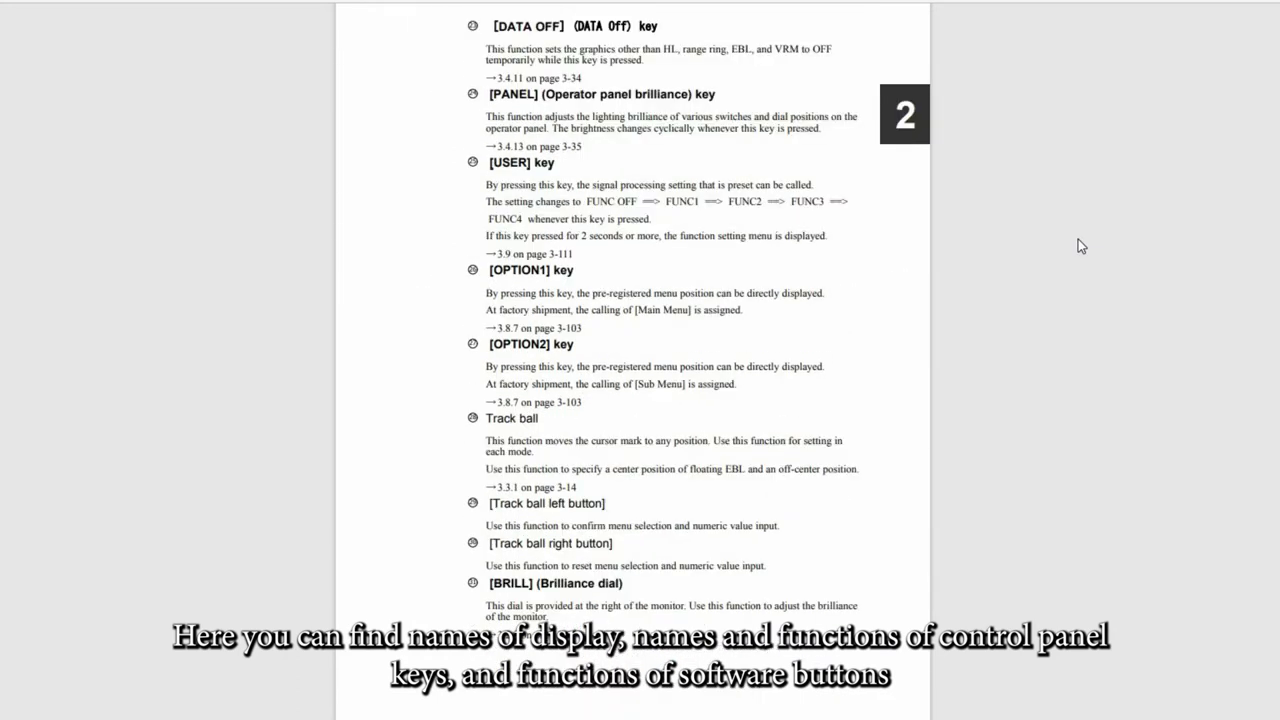
{"action": "scroll", "scroll_direction": "down", "scroll_amount": 3}
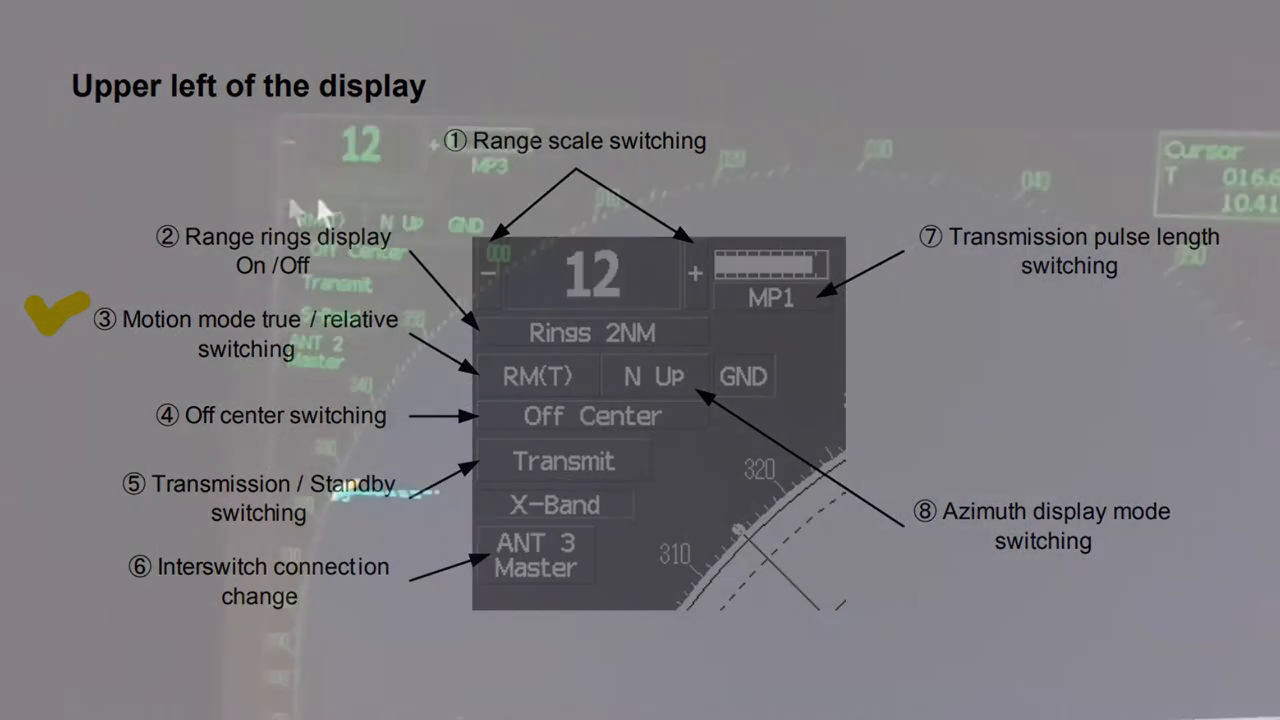
{"action": "left_click", "coordinate": [538, 376]}
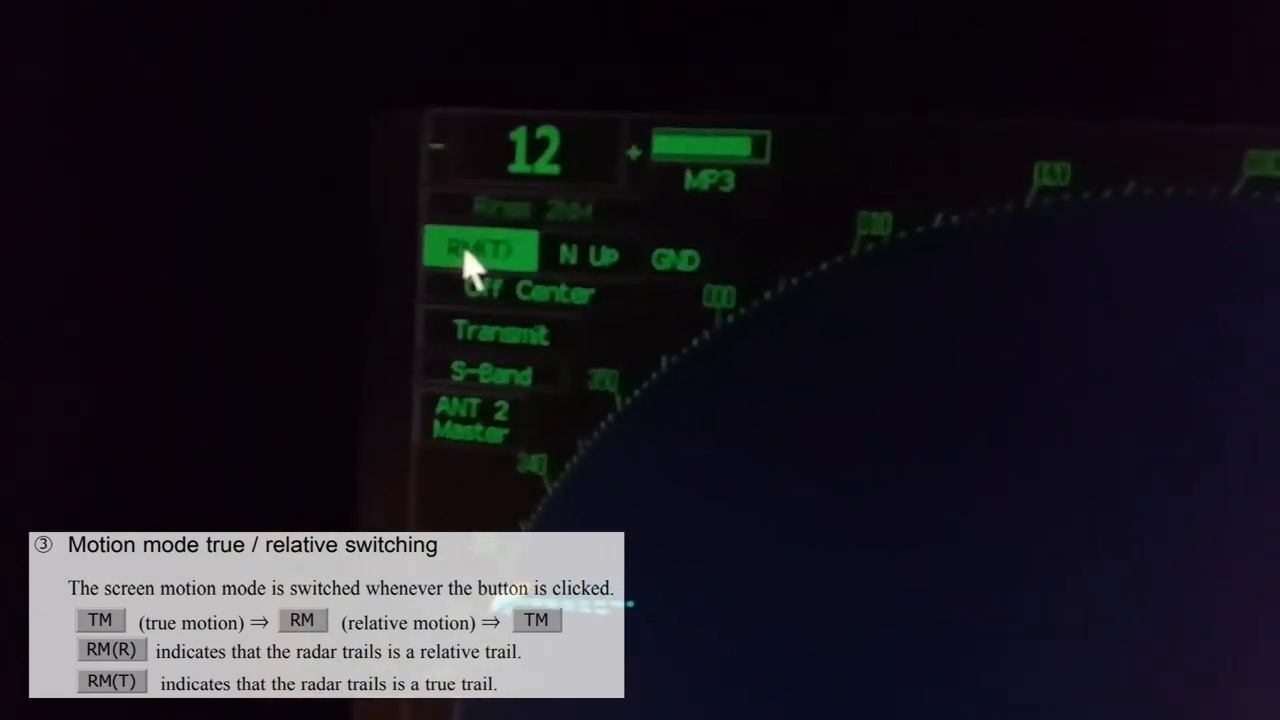
{"action": "left_click", "coordinate": [483, 250]}
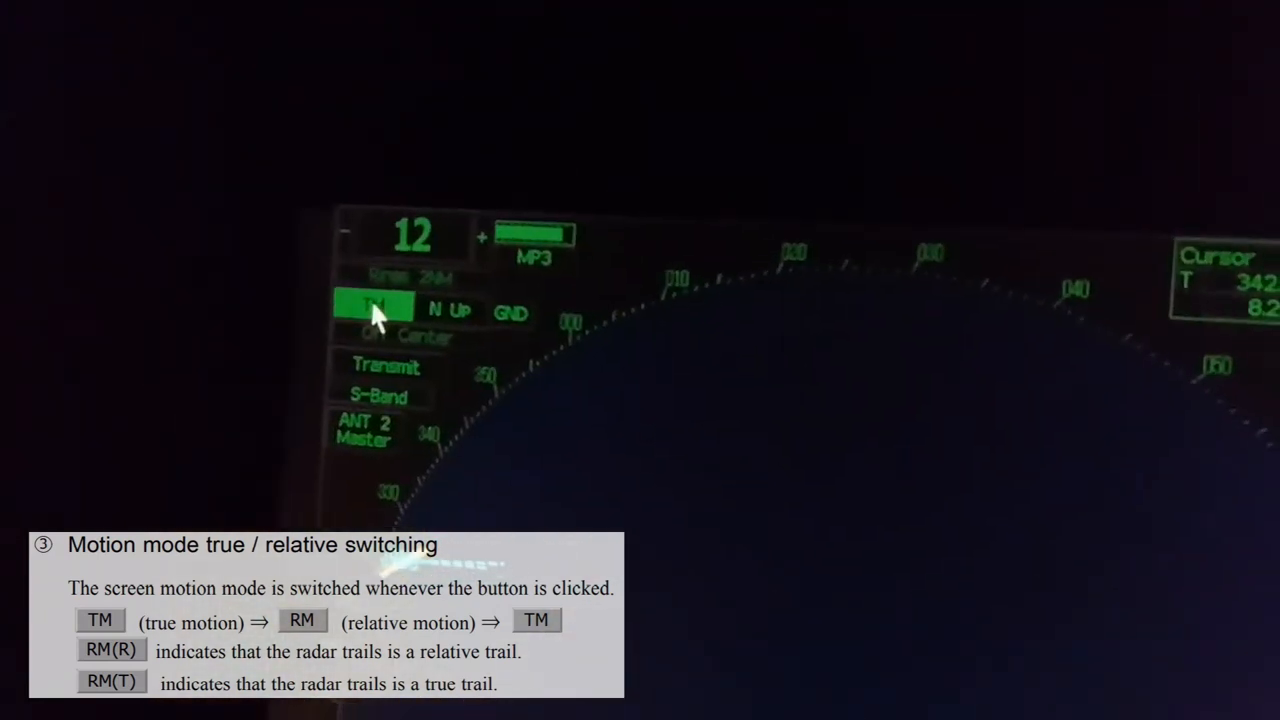
{"action": "left_click", "coordinate": [375, 305]}
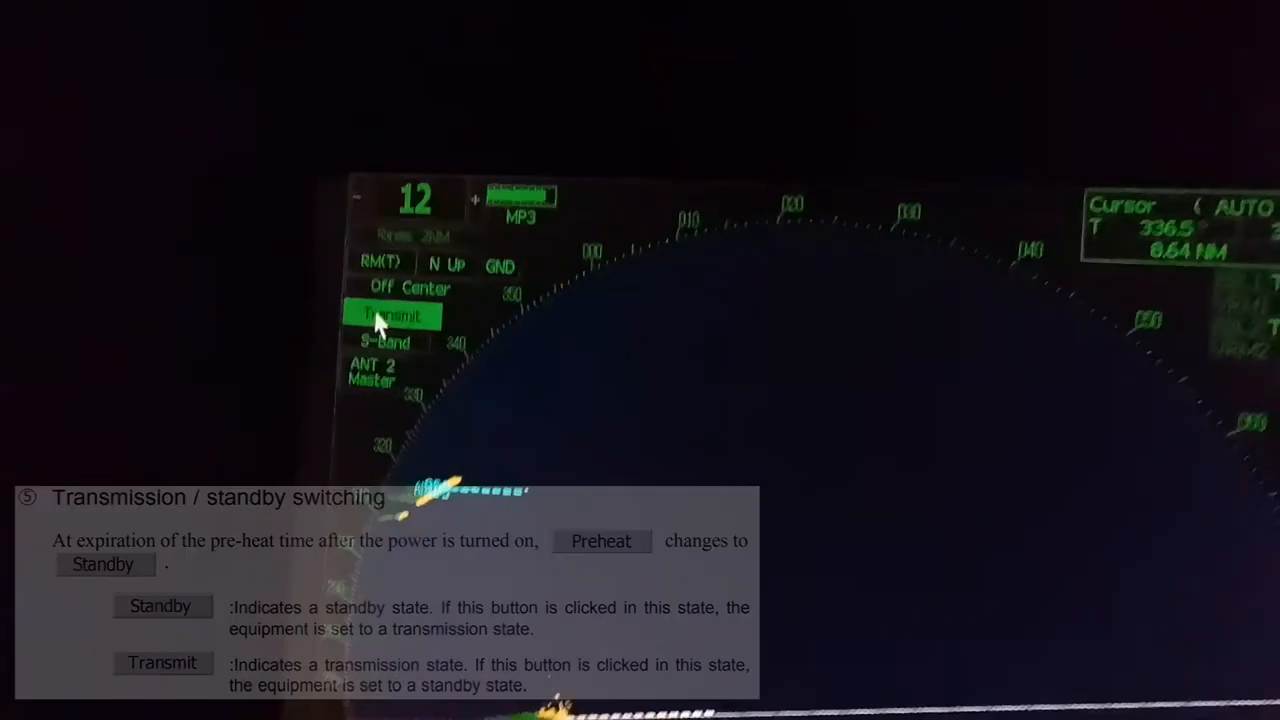
{"action": "left_click", "coordinate": [393, 315]}
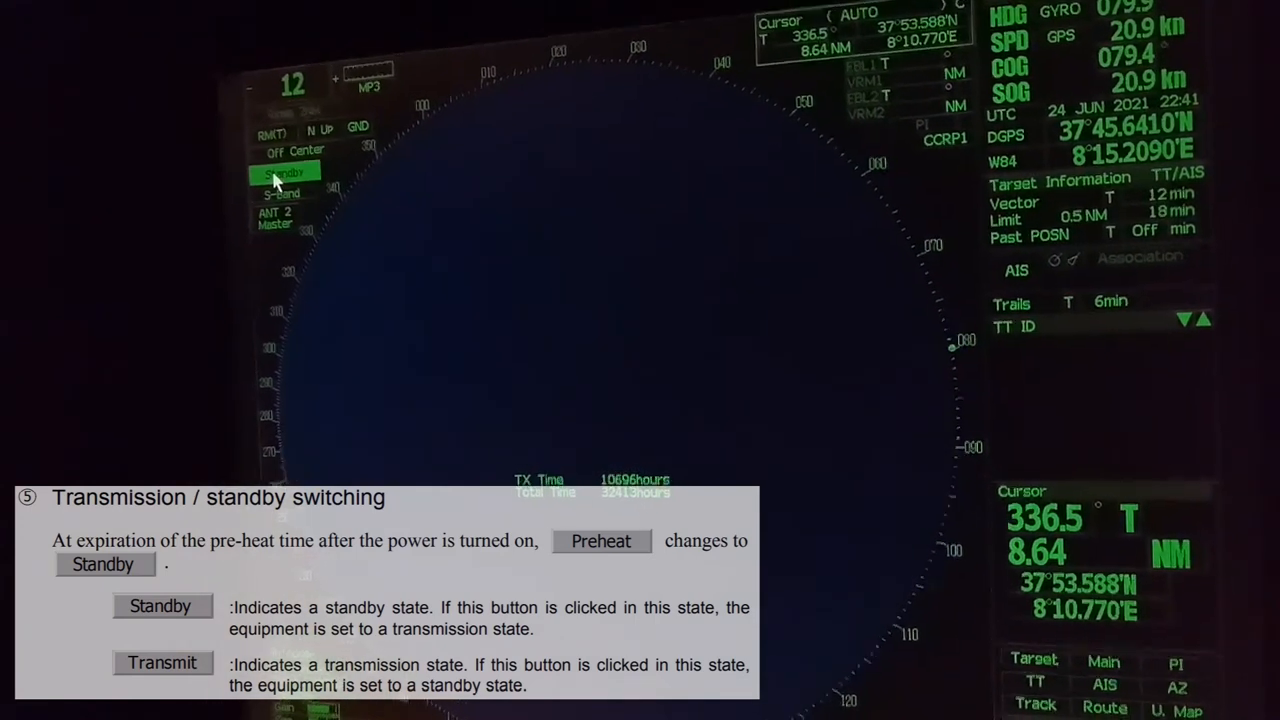
{"action": "left_click", "coordinate": [285, 172]}
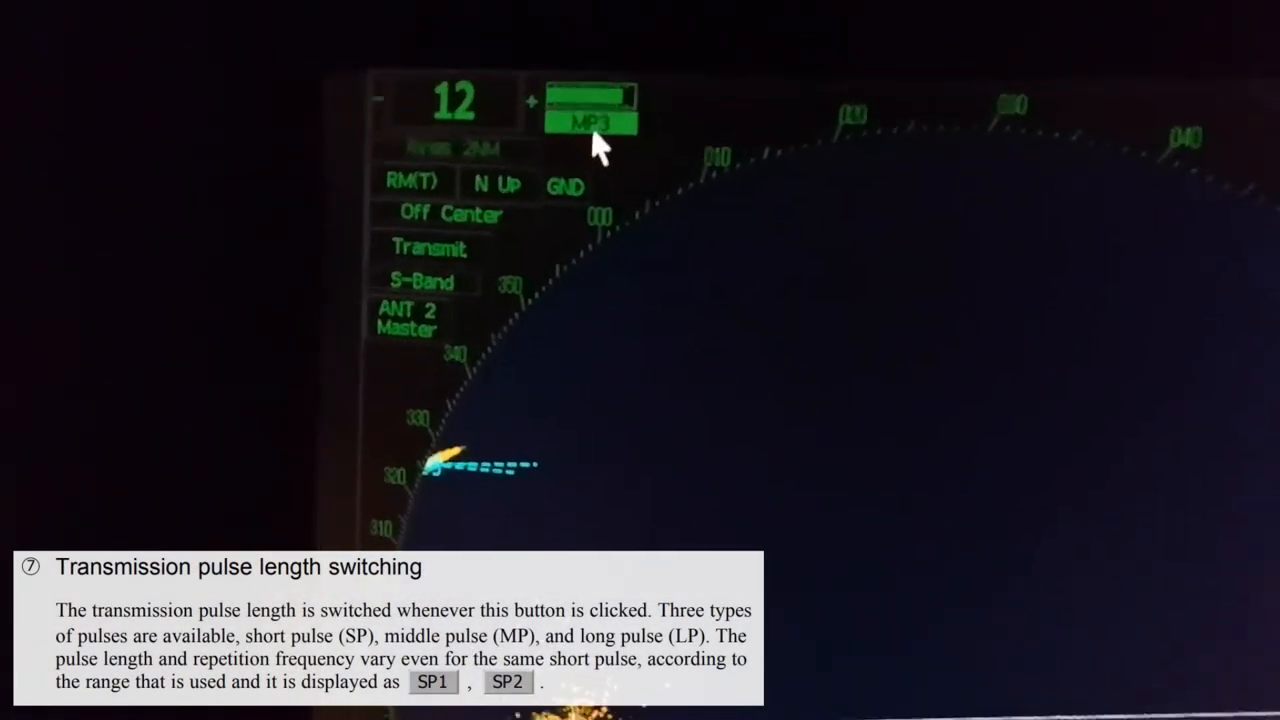
{"action": "left_click", "coordinate": [590, 117]}
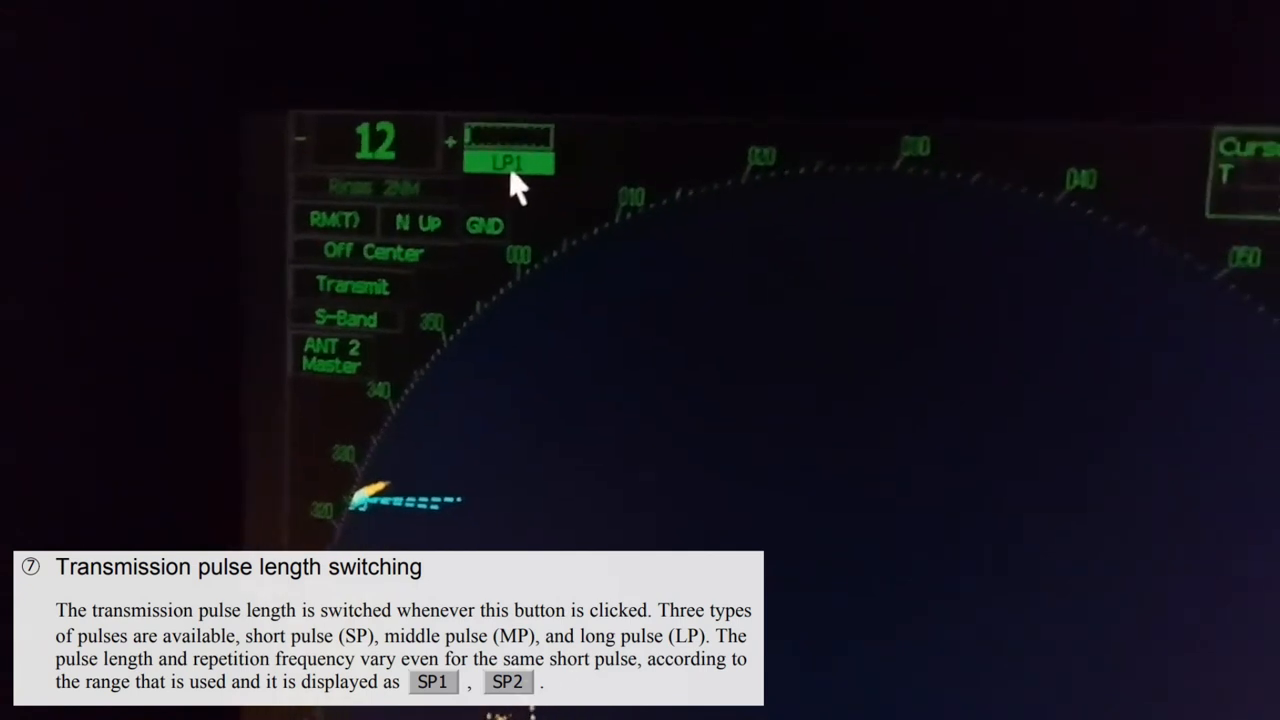
{"action": "left_click", "coordinate": [507, 162]}
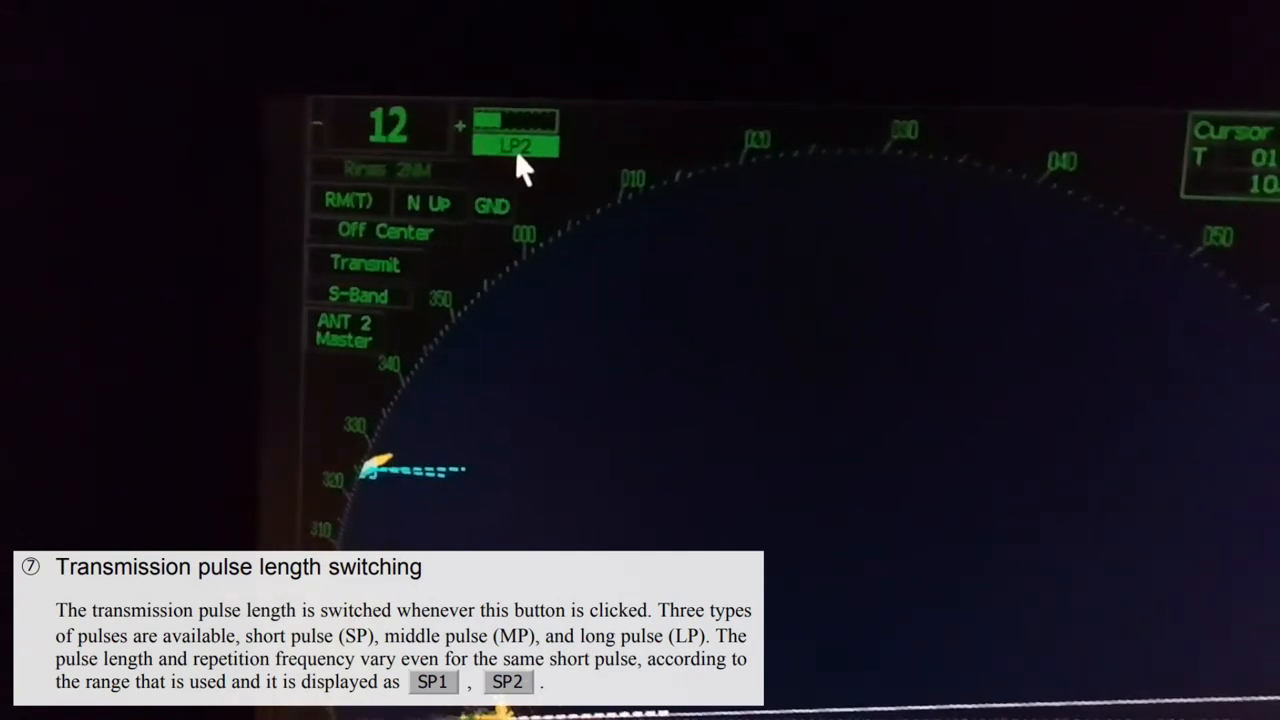
{"action": "left_click", "coordinate": [515, 135]}
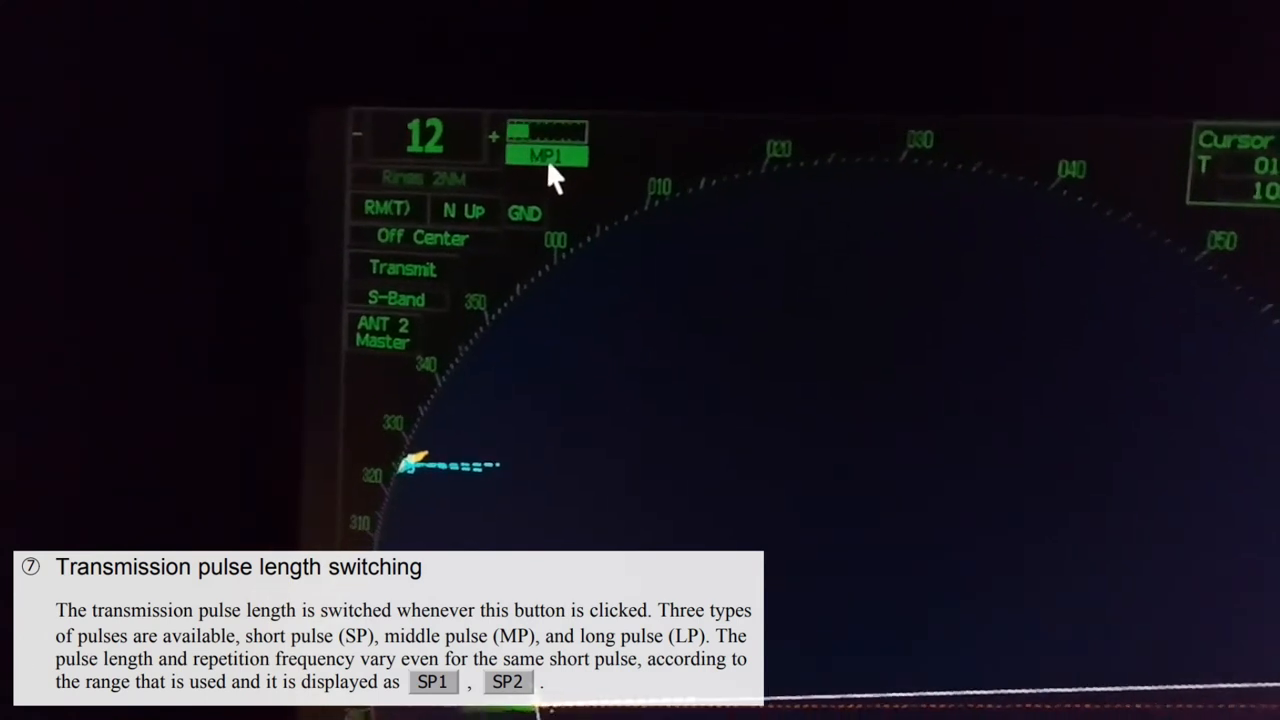
{"action": "left_click", "coordinate": [546, 150]}
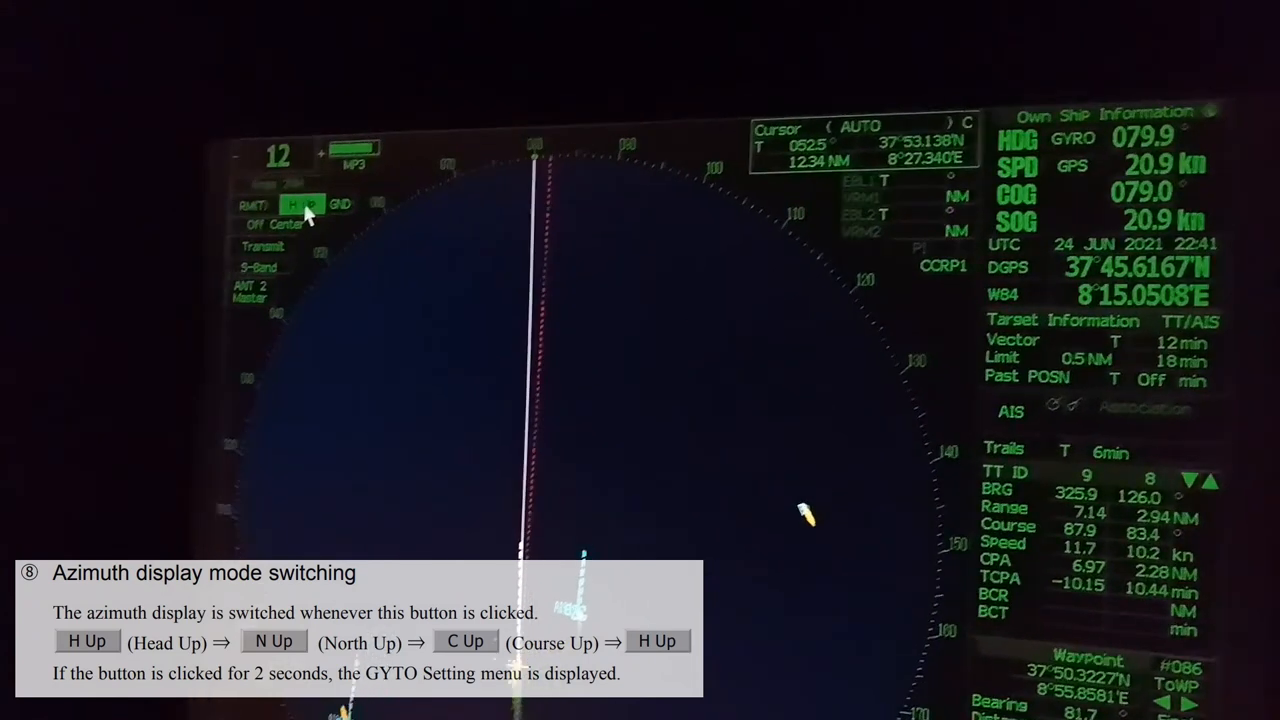
Switch the radar's azimuth mode button from H Up to N Up
{"action": "left_click", "coordinate": [300, 204]}
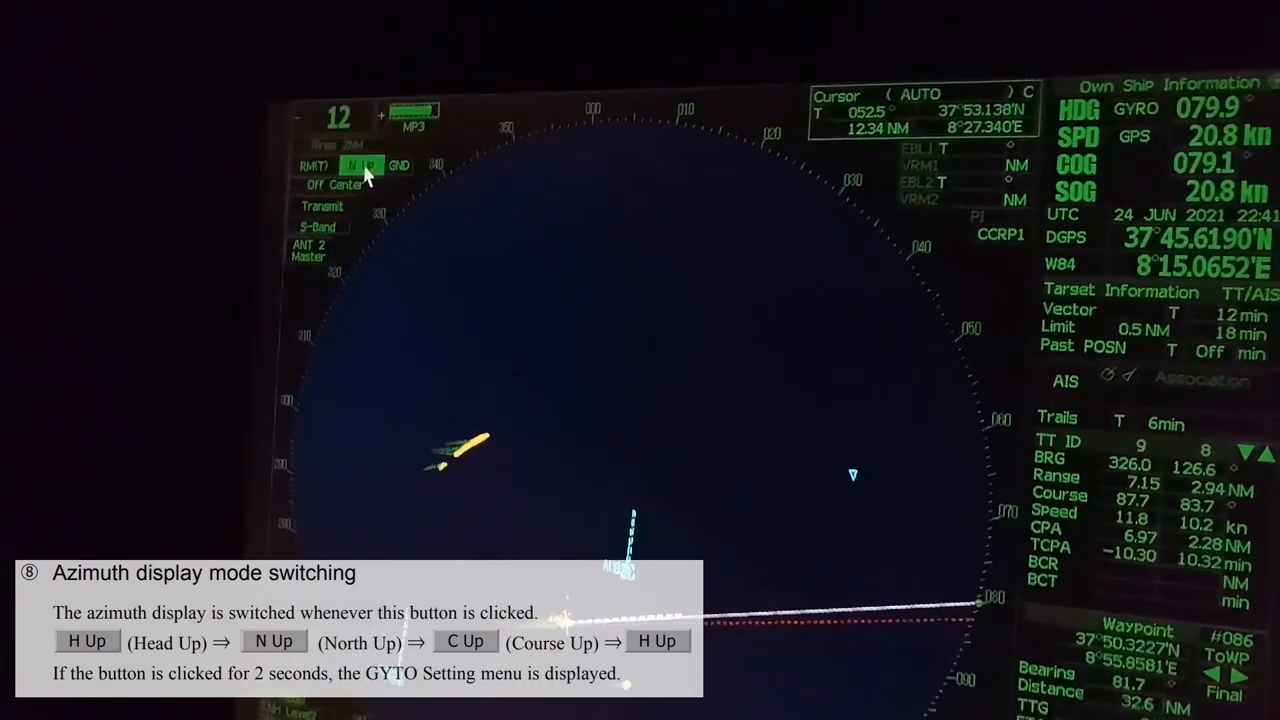